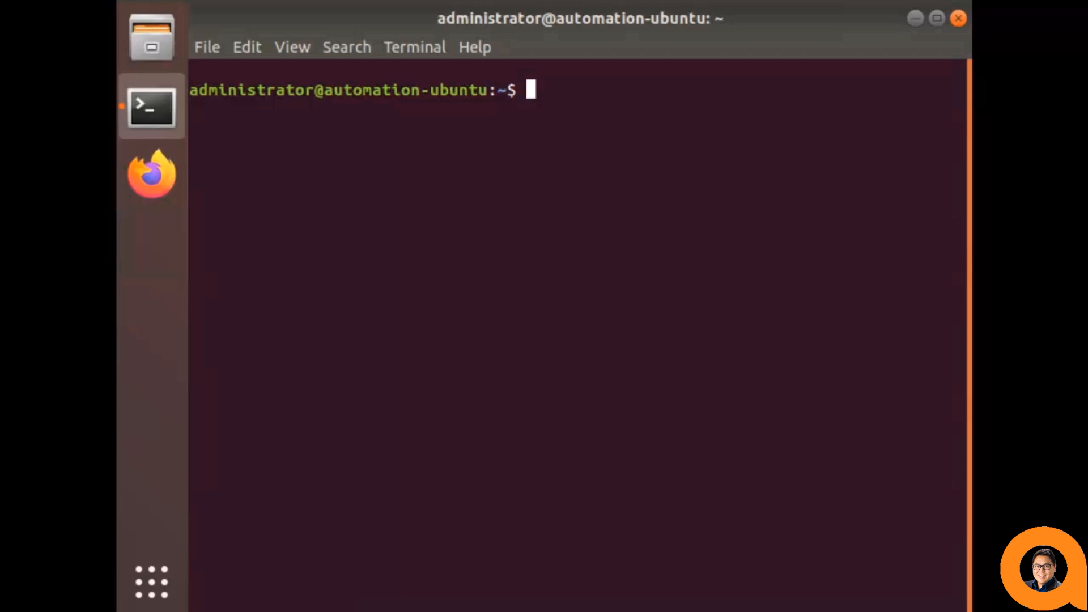
- In the environments folder, create the napalm_demo venv with python3 -m venv and source it
text(cd environments)
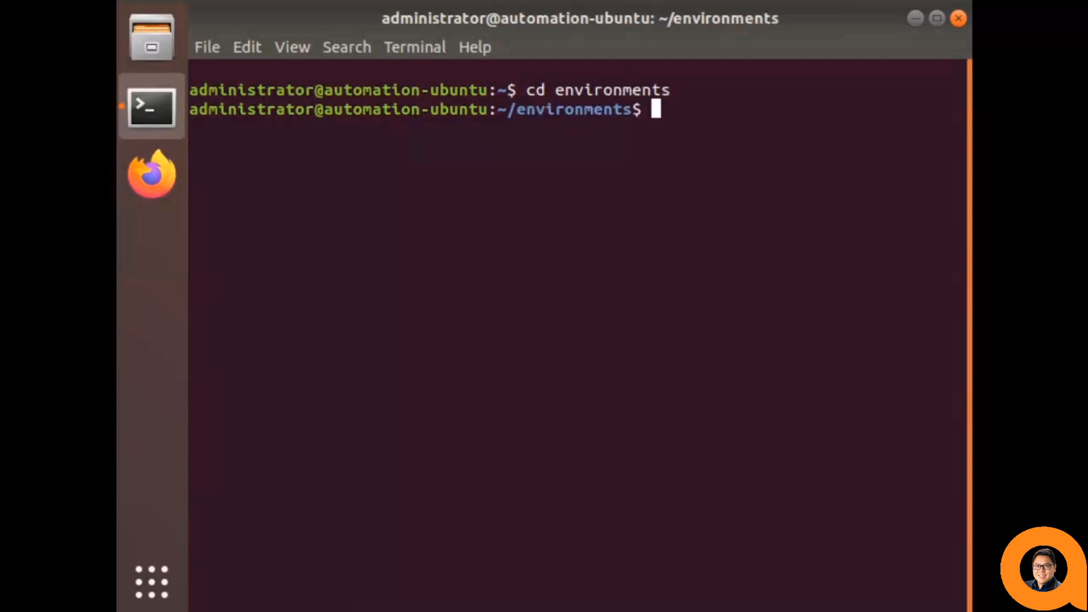
text(python3 -m venv)
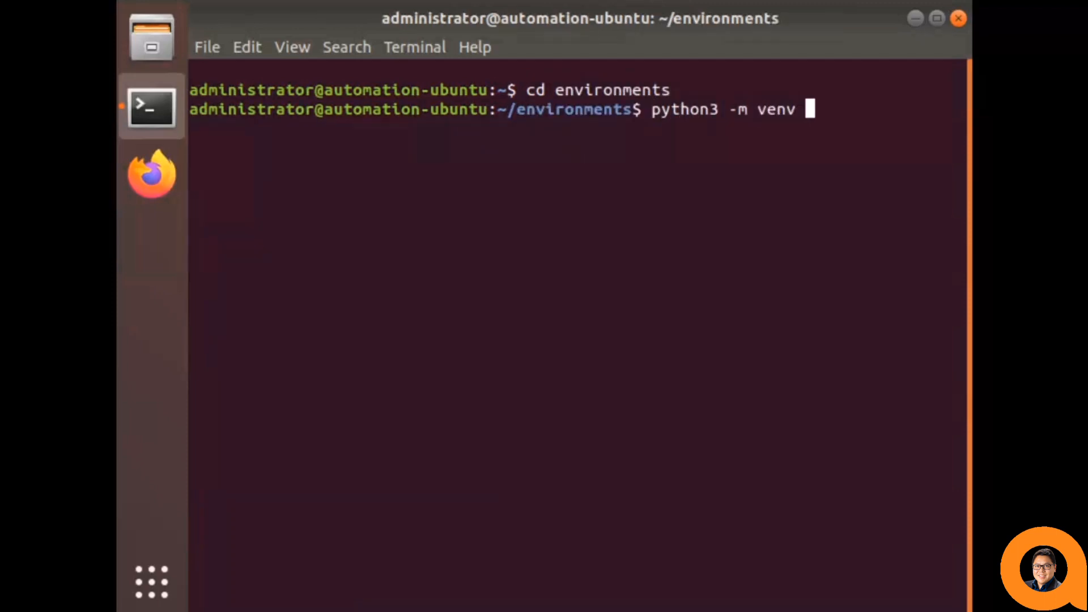
text(napalm_demo)
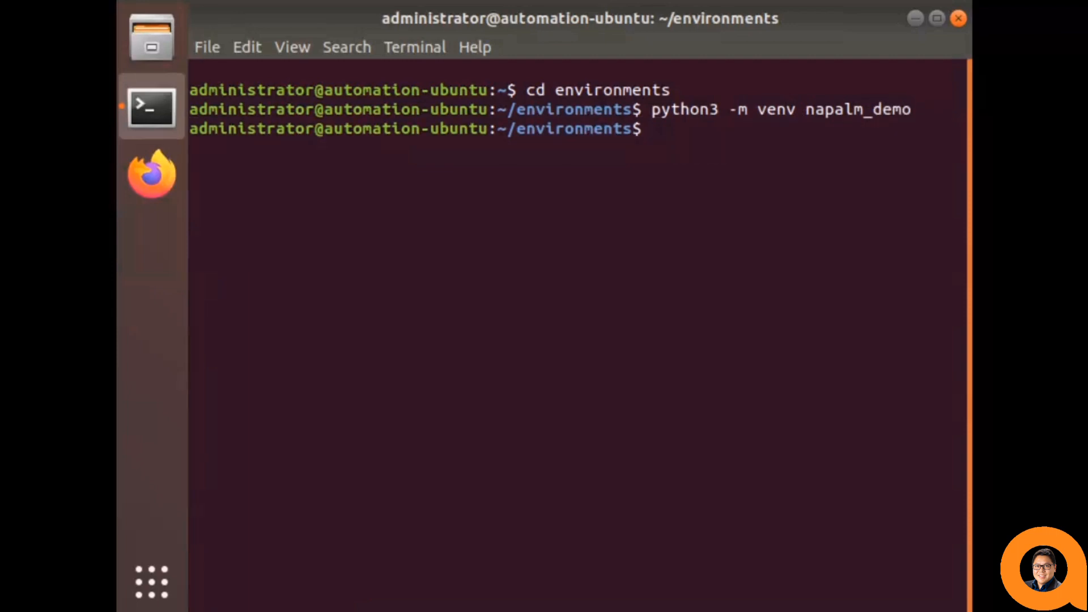
text(source n)
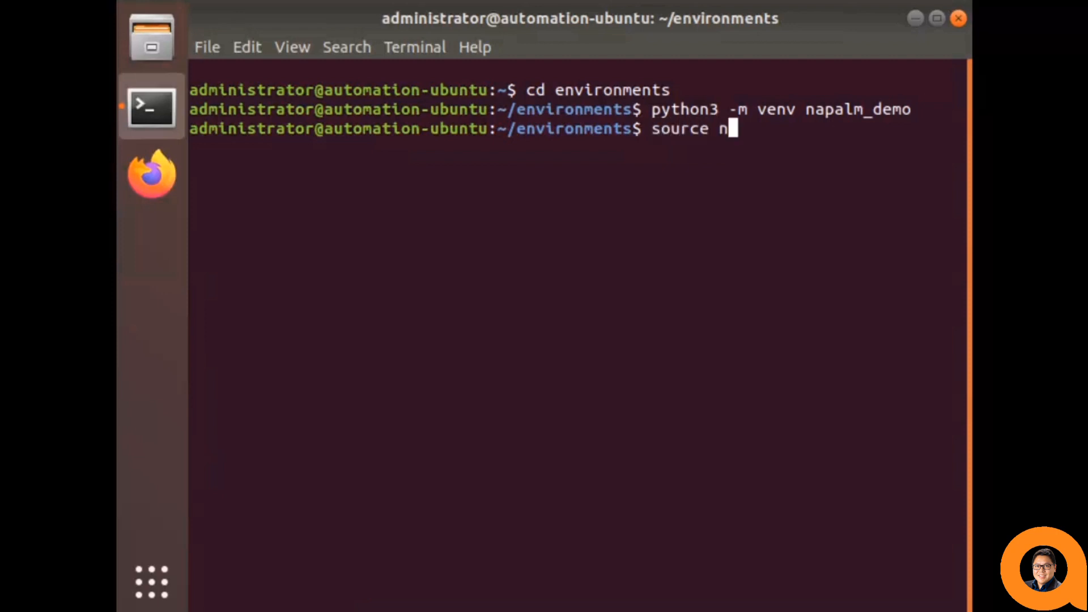
key(Return)
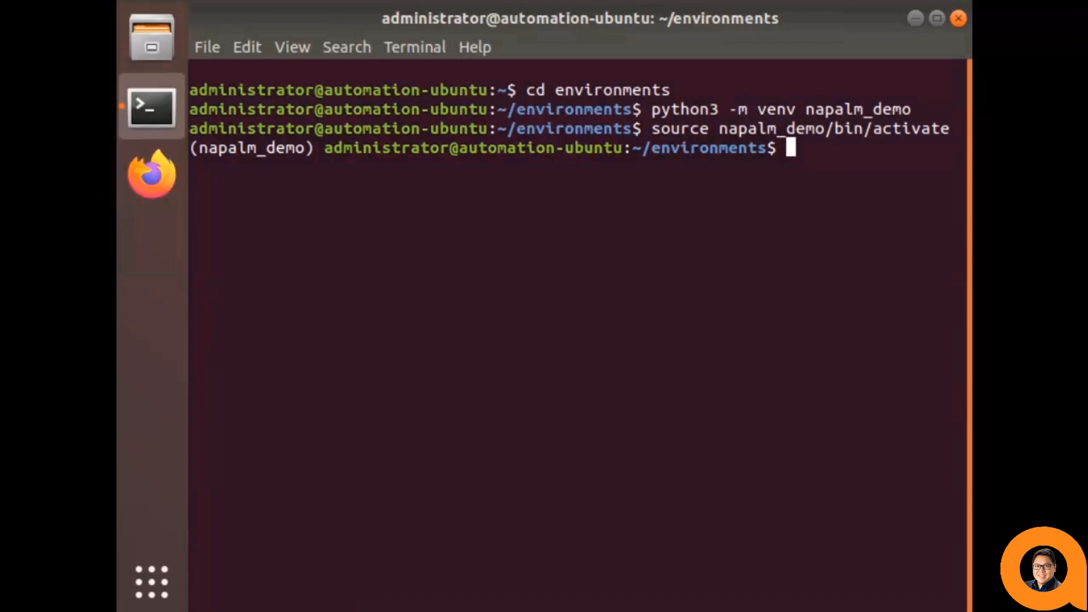
text(pip3)
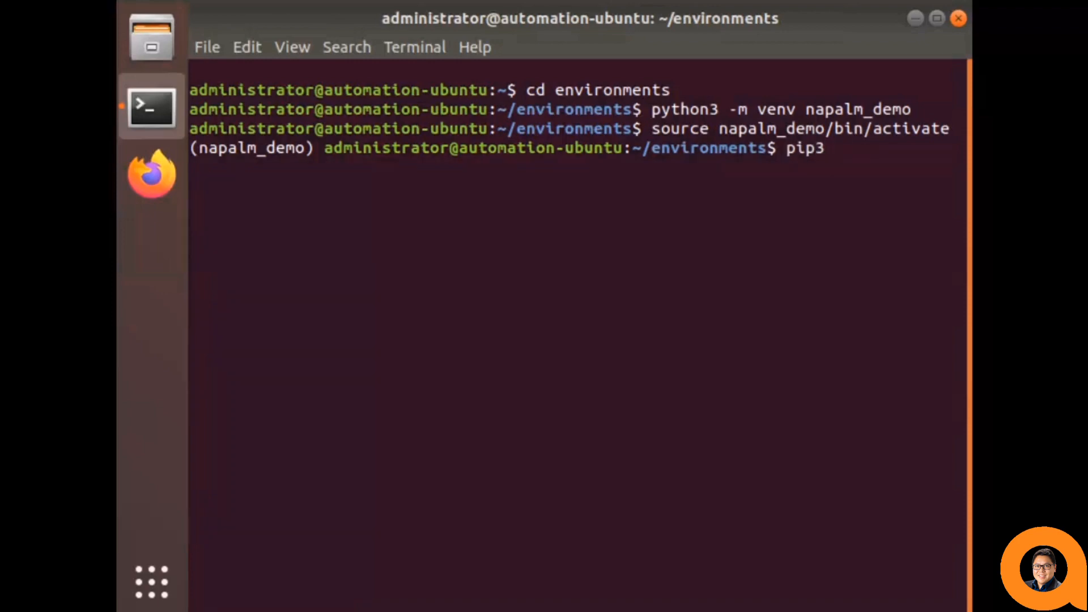
- Install napalm, napalm-aruba-cx and pyaoscx through proxy 10.80.2.217:8080, then launch IDLE
text(i)
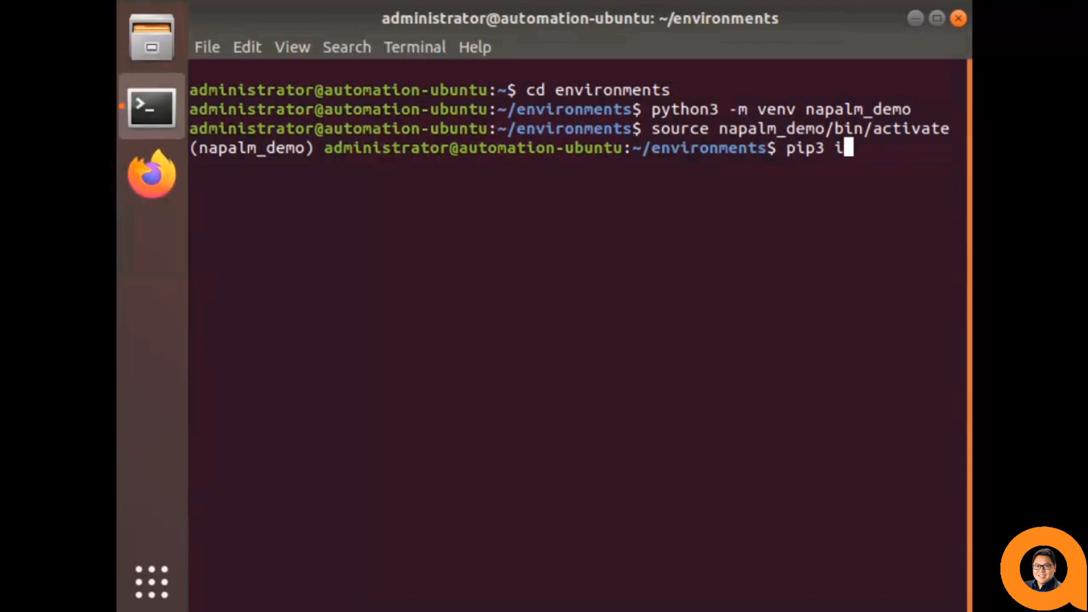
text(sudo pip3)
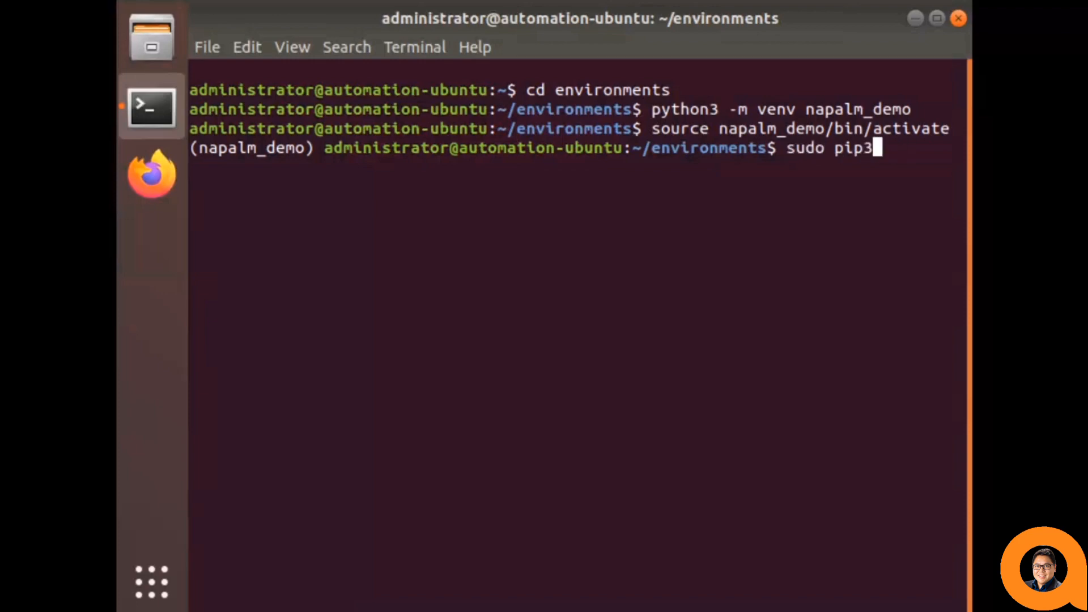
text(install --pr)
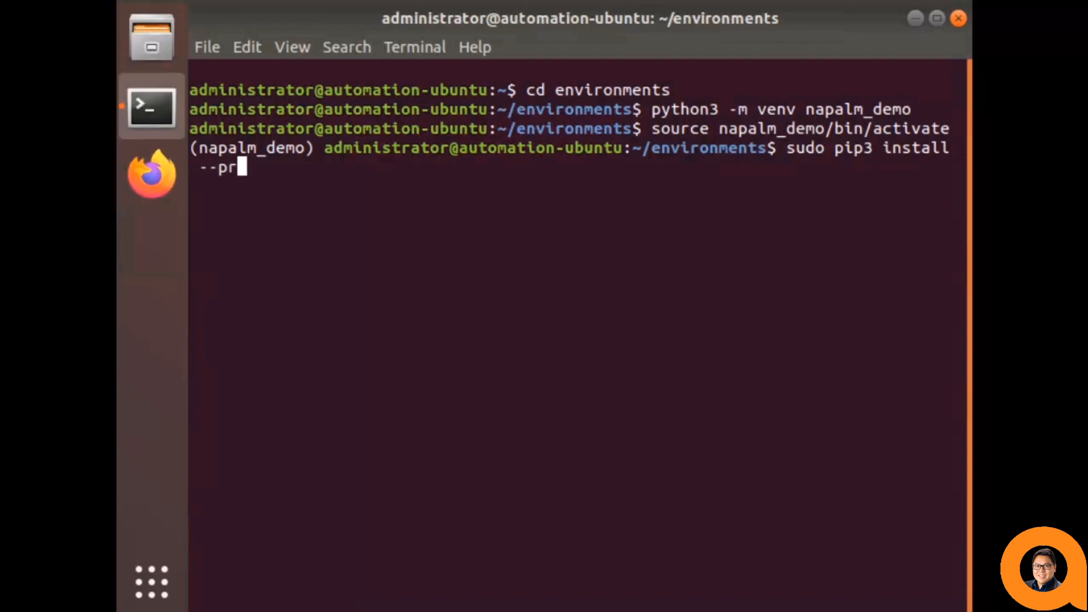
text(oxy 10.80.2.217:8080)
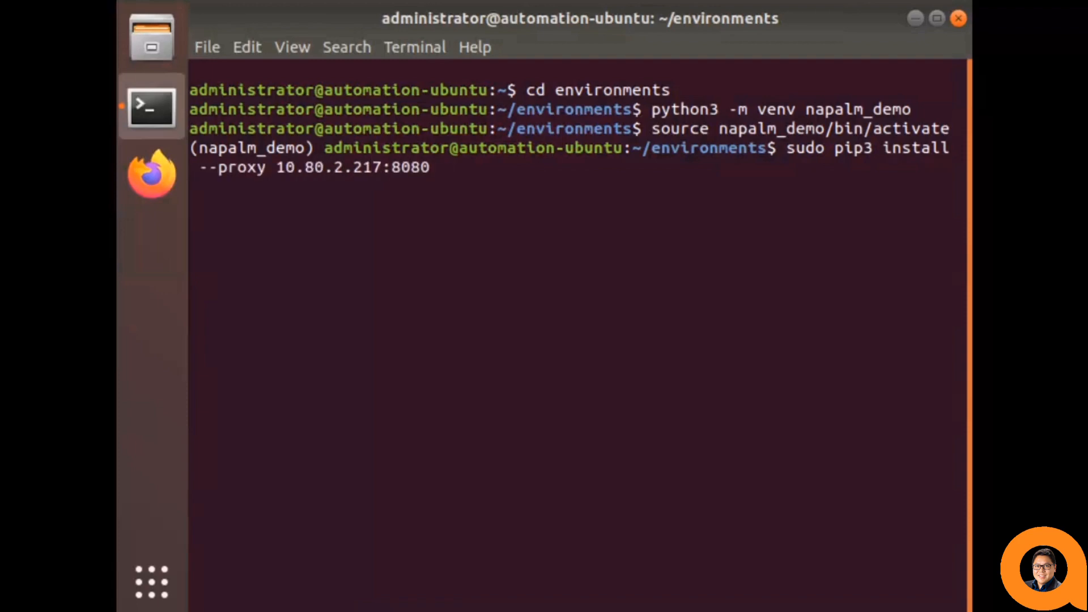
text(napalm napalm)
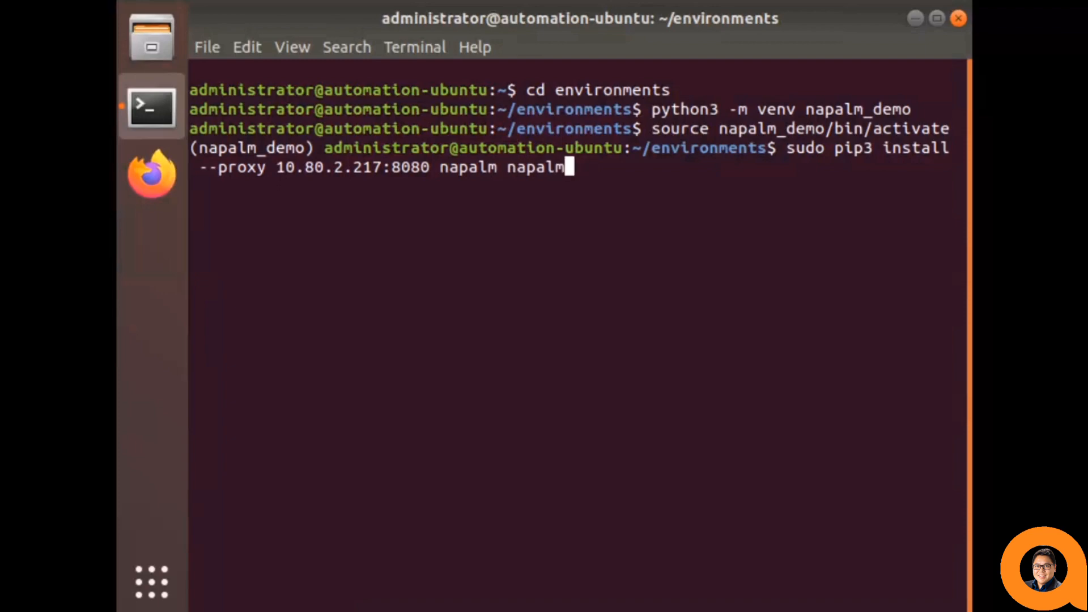
text(-aruba)
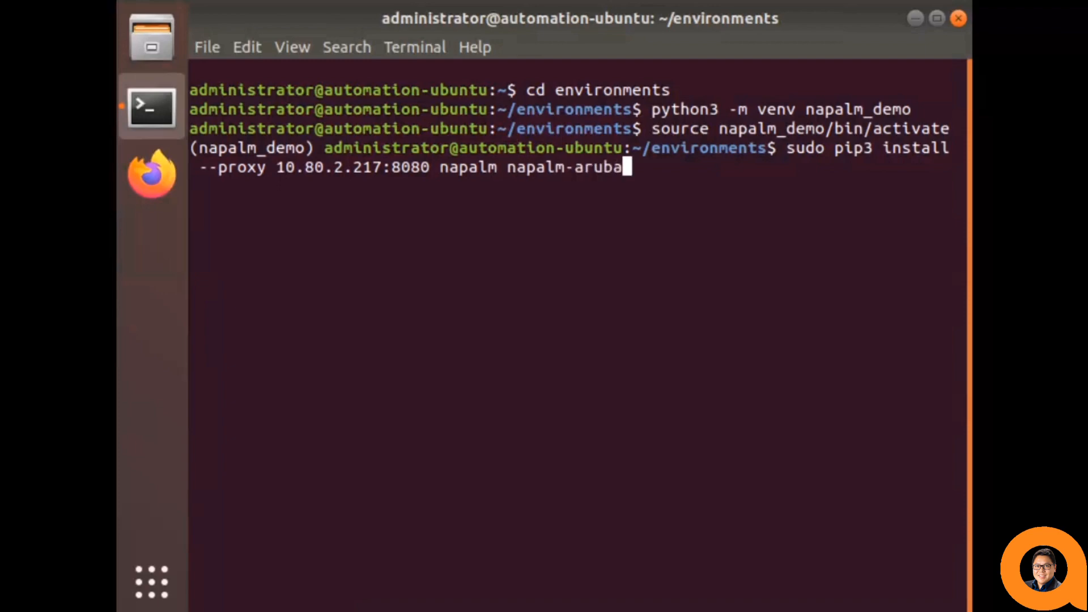
text(-cx pyaoscx)
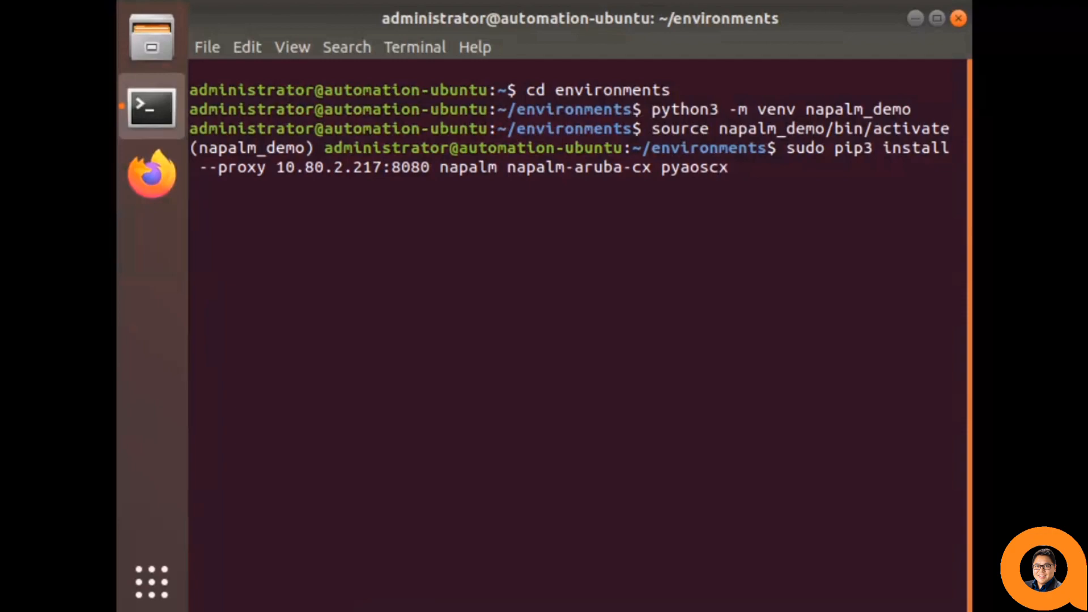
key(Return)
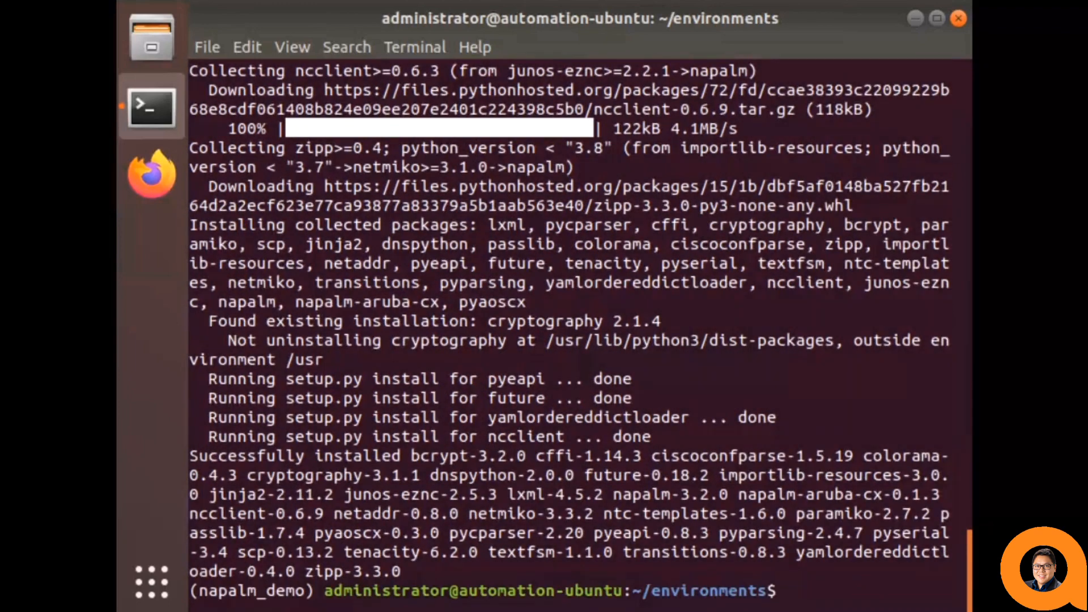
text(python3 -m idlelib.idle)
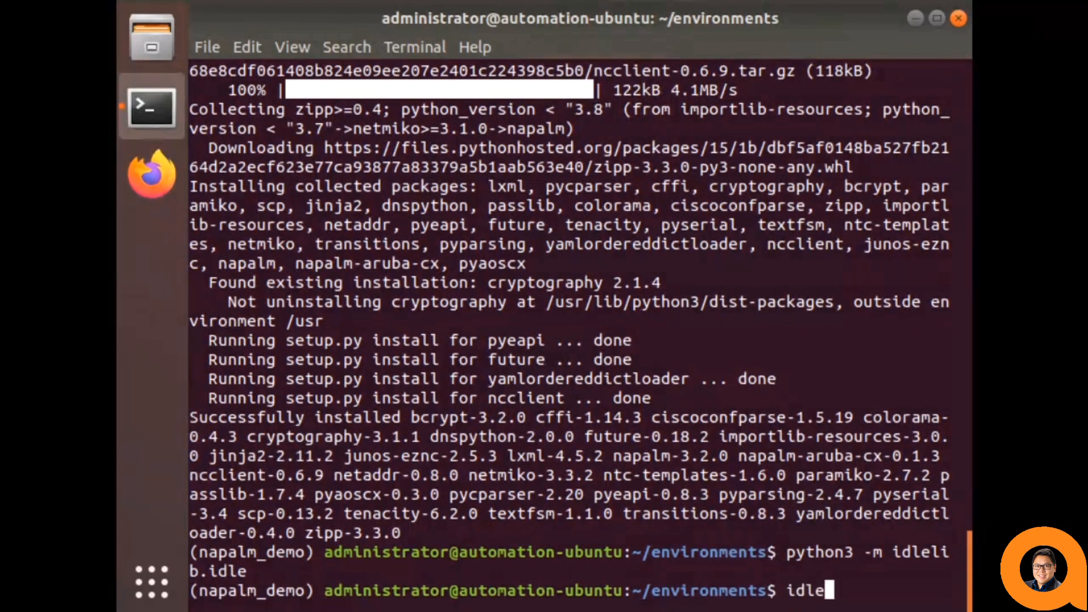
key(Return)
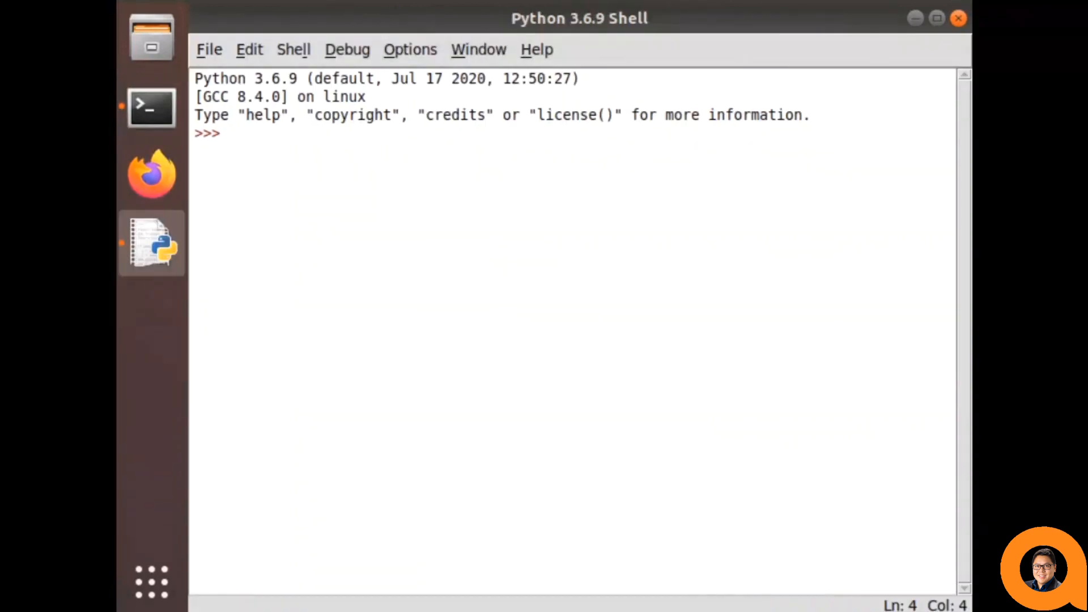
- Import napalm, urllib3 and json, disable InsecureRequestWarning, and define myuser credentials
text(import napalm)
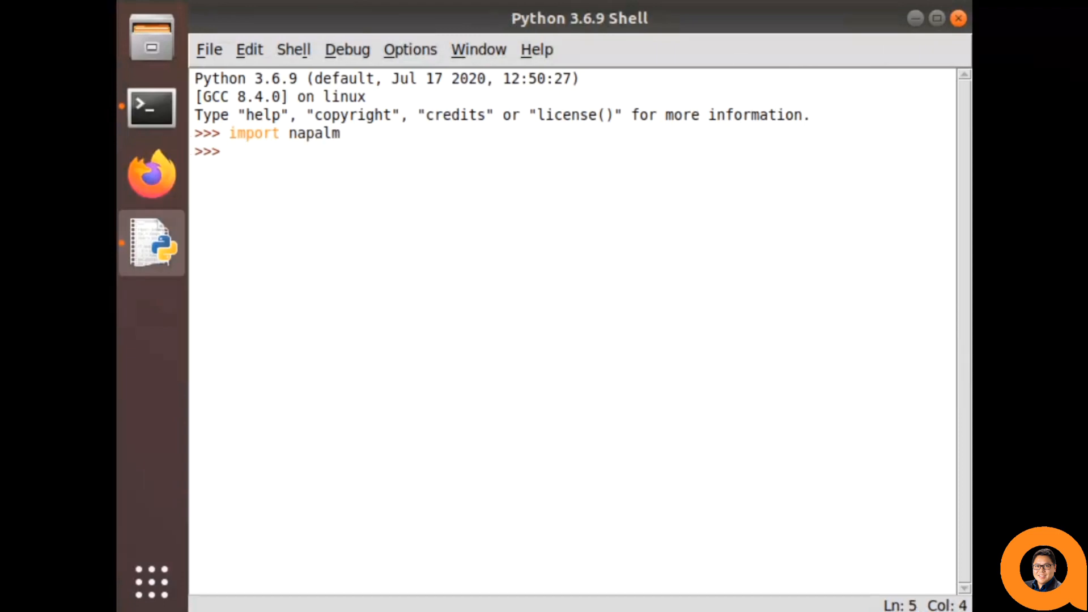
text(import urllib3)
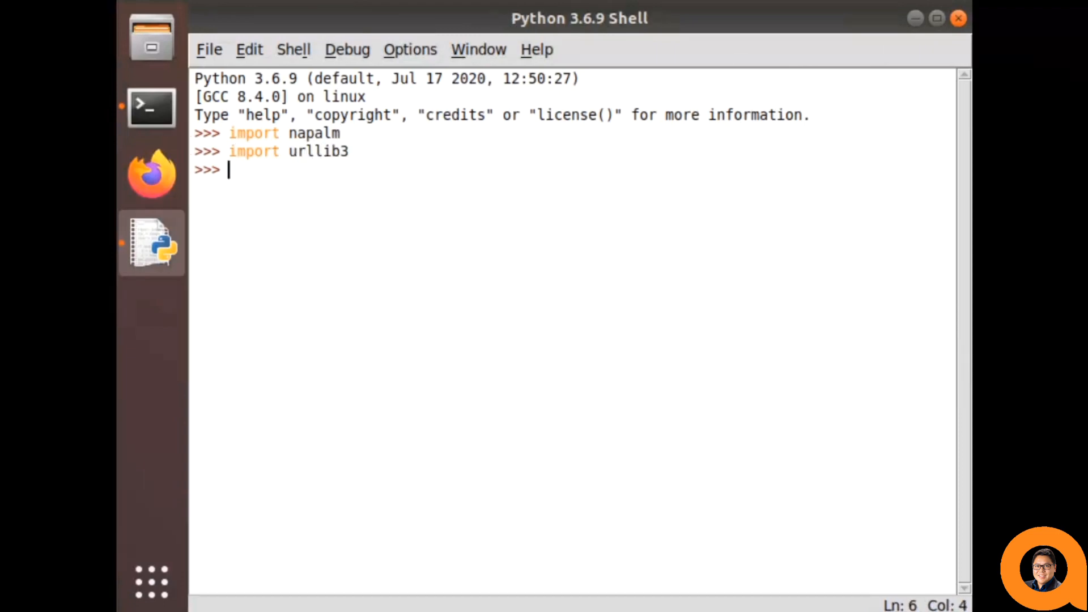
text(urllib3)
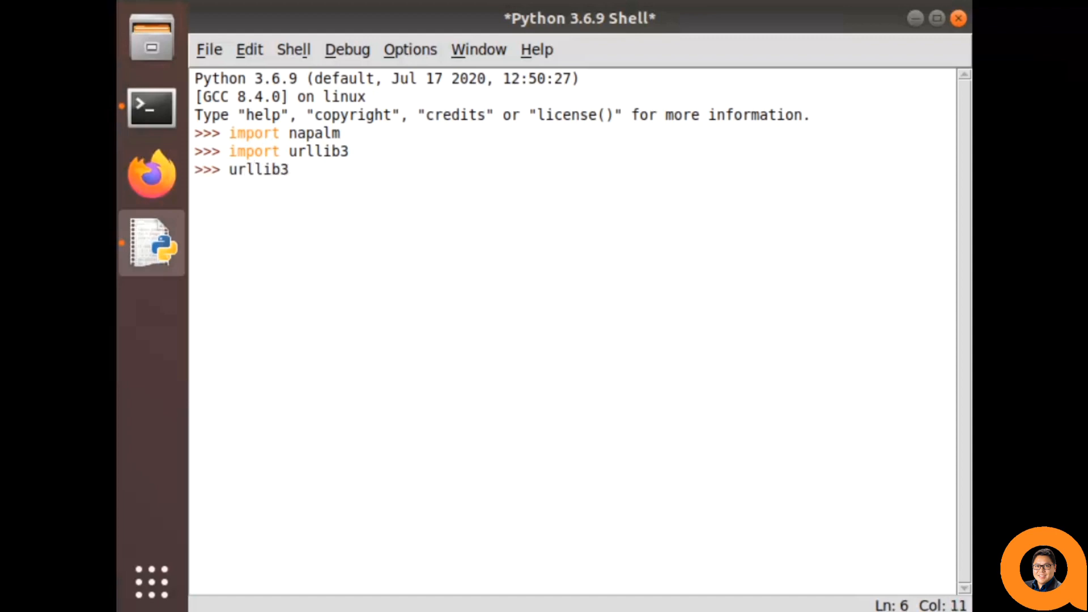
text(.disable_warnings)
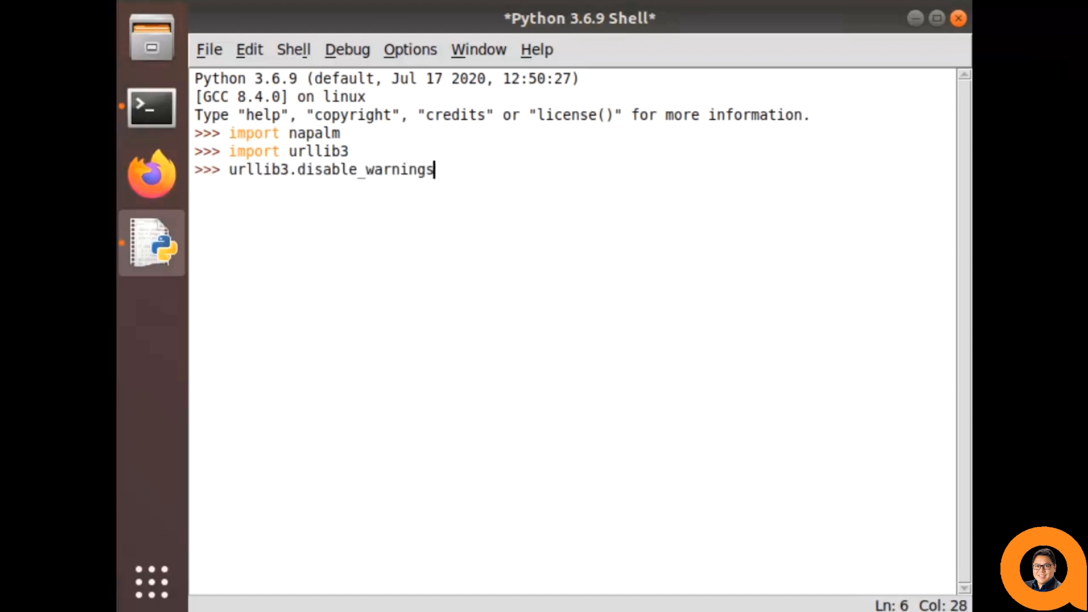
text((urllib3.excep)
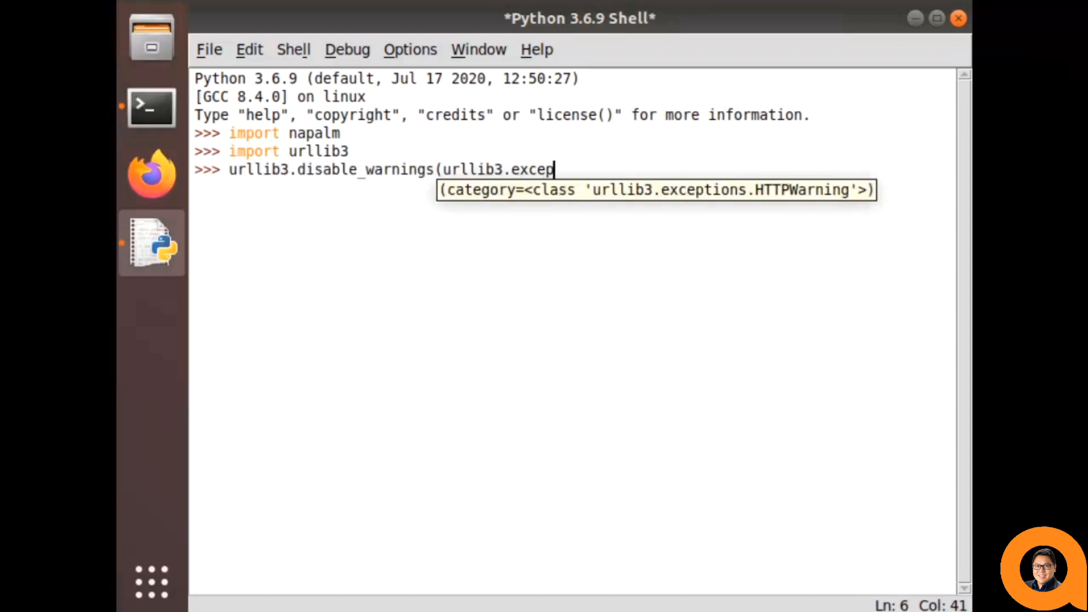
text(tions.InsecureRequestWarning)
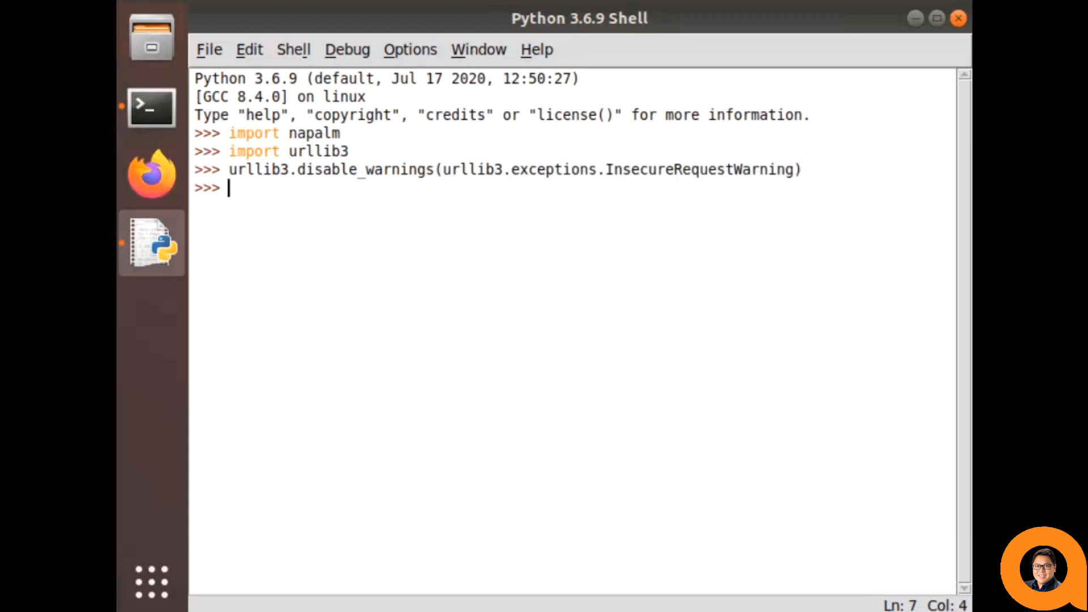
text(import json)
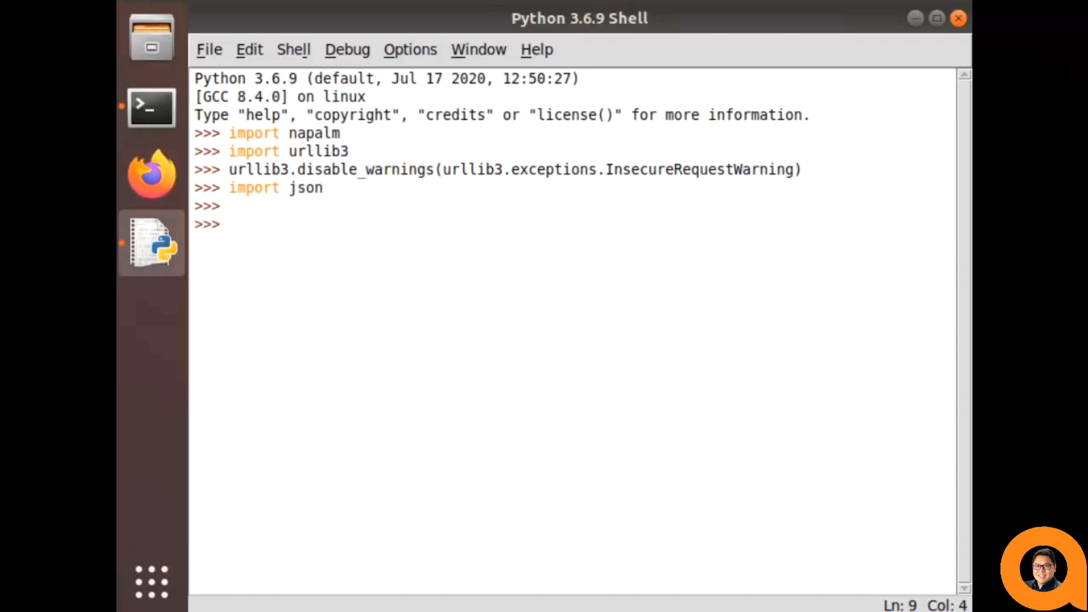
text(myuser = ')
text(mypass = ')
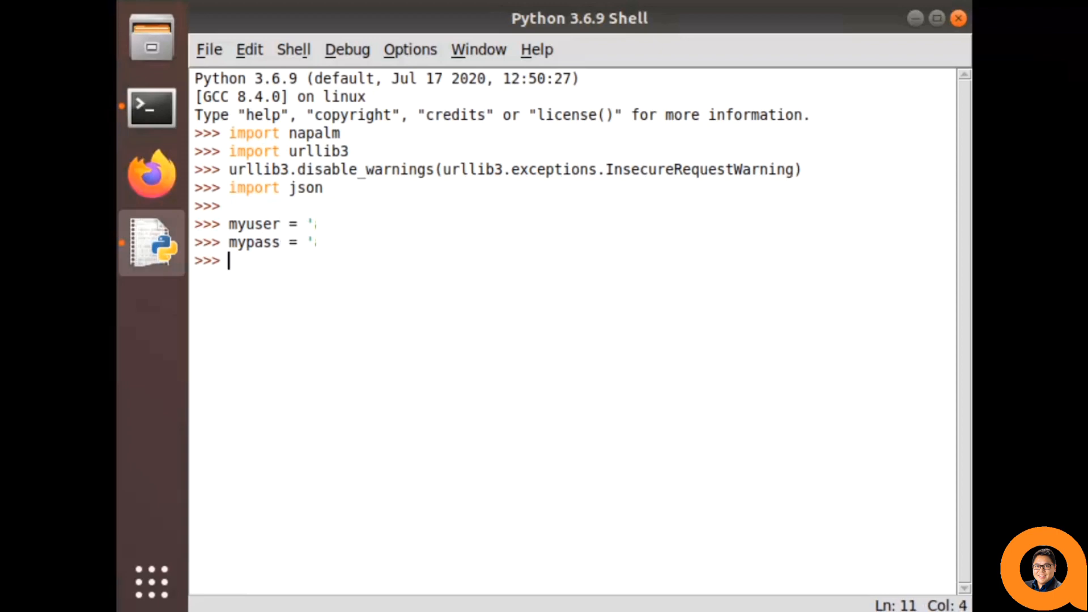
- Create the aoscx driver and open a with-block connecting to 10.6.7.16 as device
text(driver =)
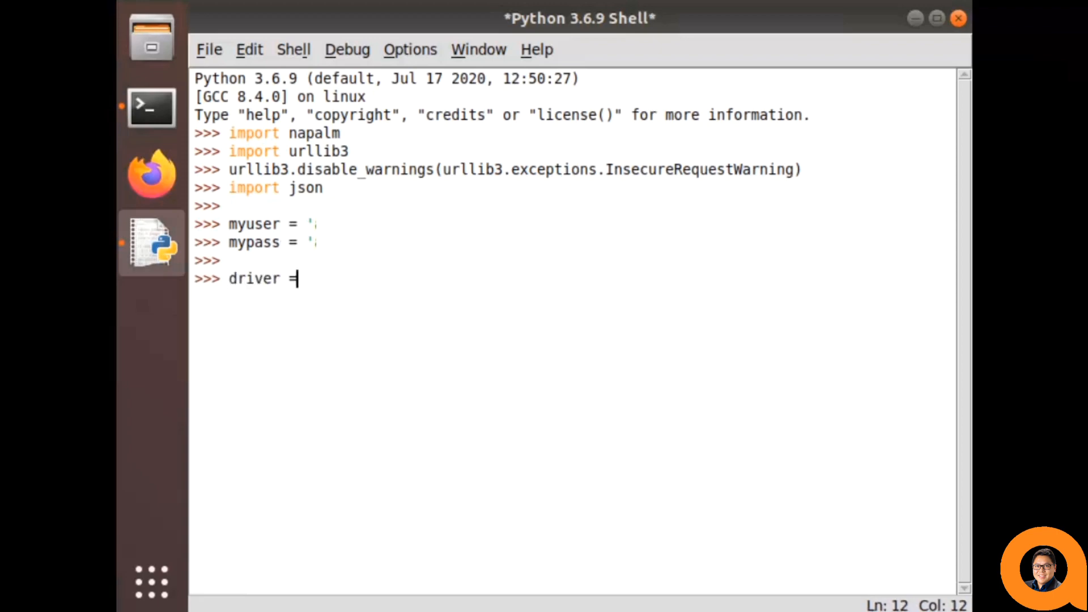
text(napalm.get_network_driver('aoscx)
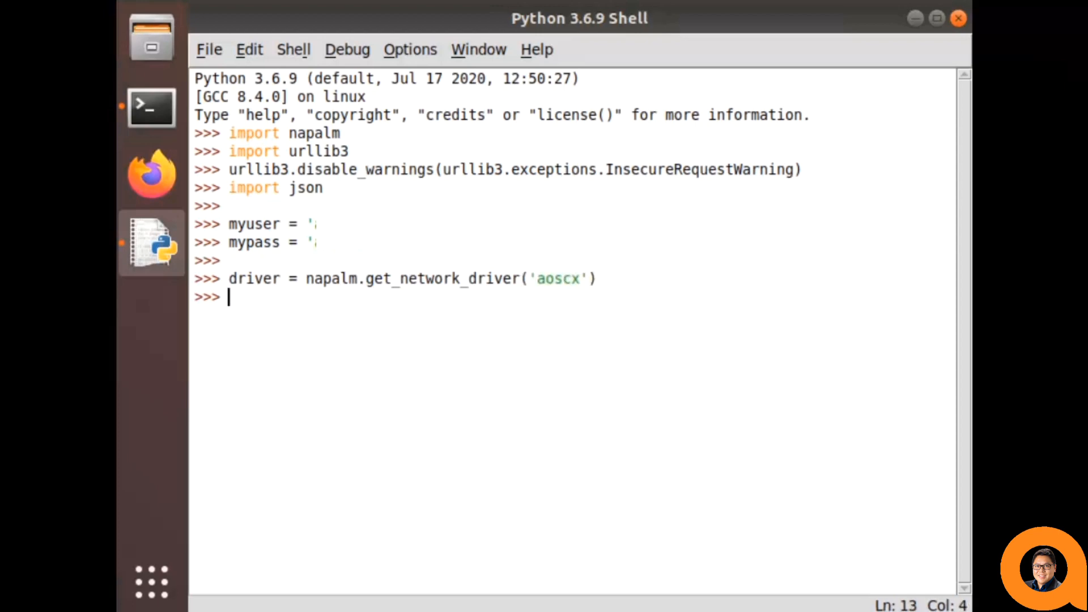
text(with dri)
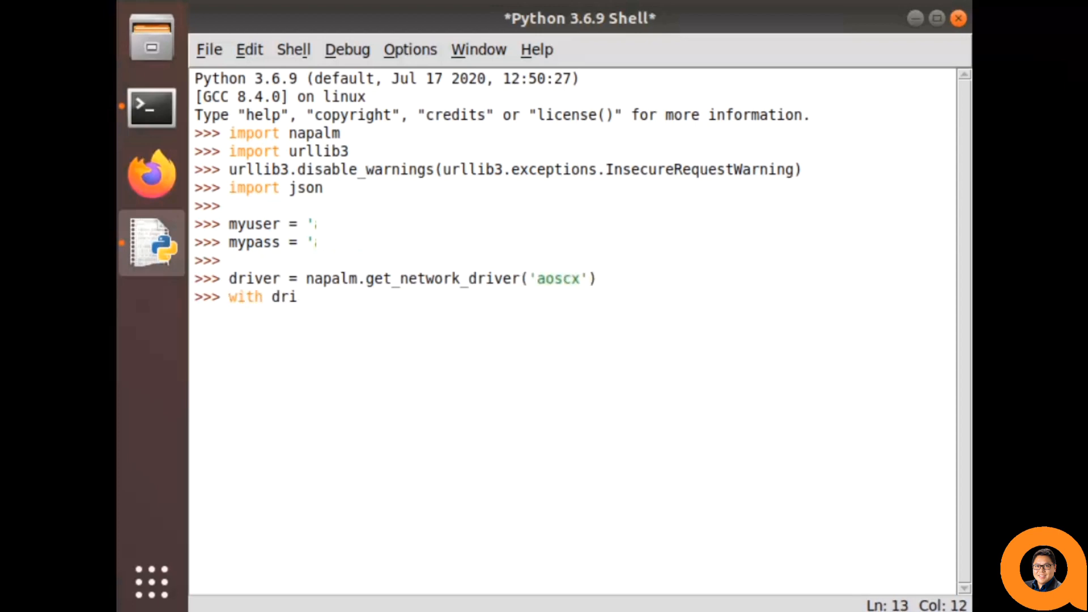
text(ver (10.6.7.17)
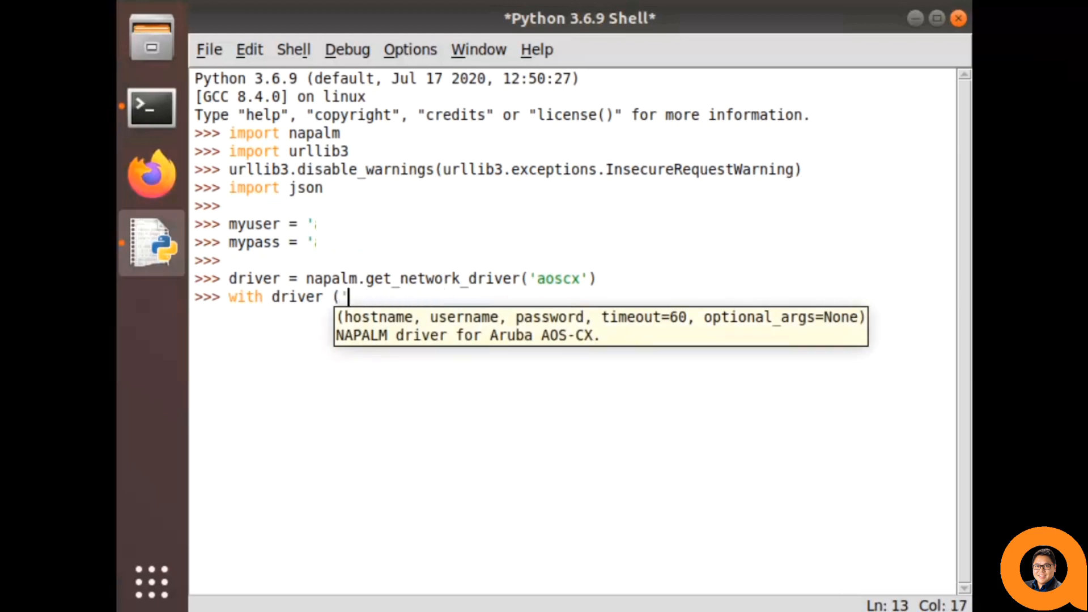
text(10.6.7.16)
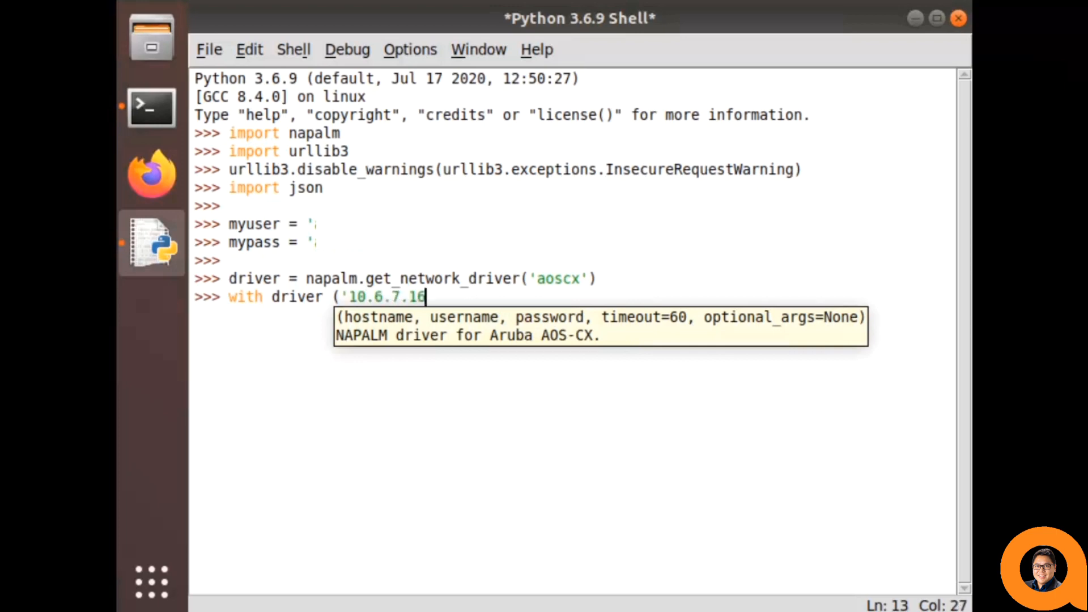
text(', myuser, mypass) as de)
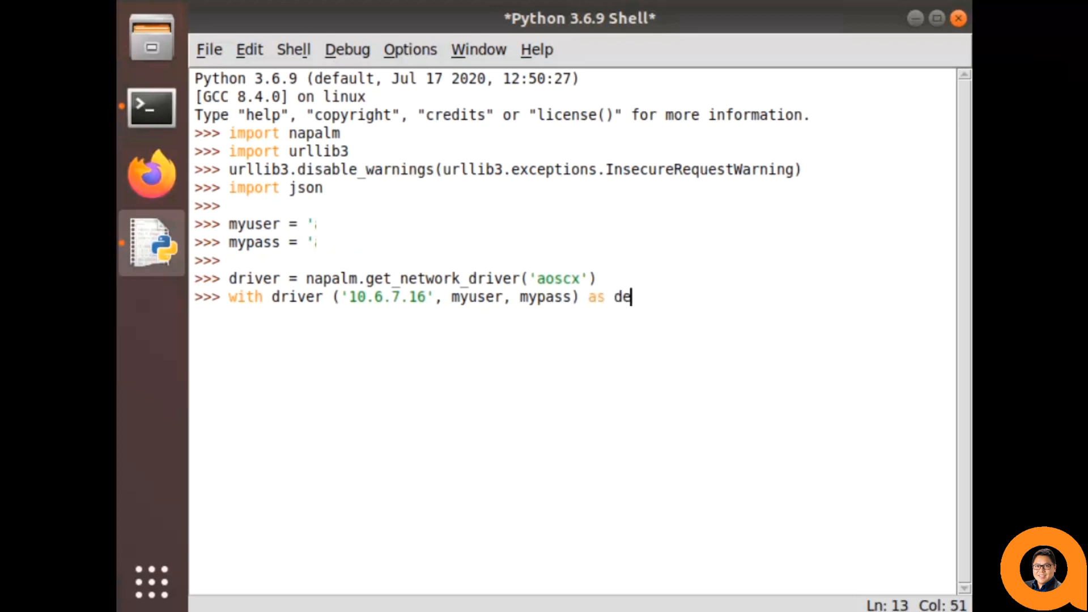
text(vice:)
text(print(json.dumps(device.g)
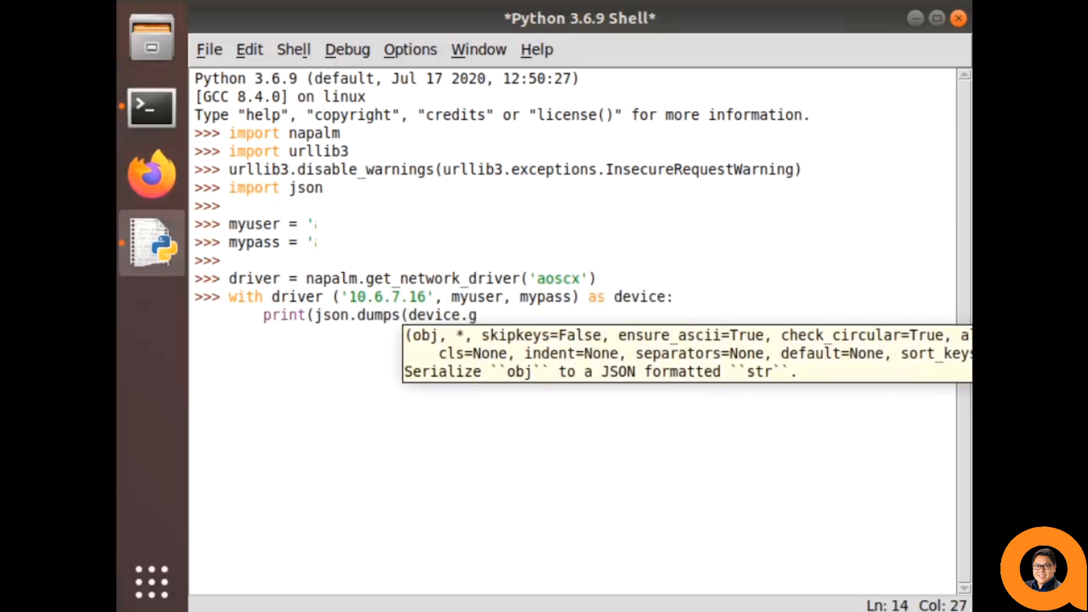
- Print get_facts() and get_lldp_neighbors() as json.dumps with sort_keys=True
text(et)
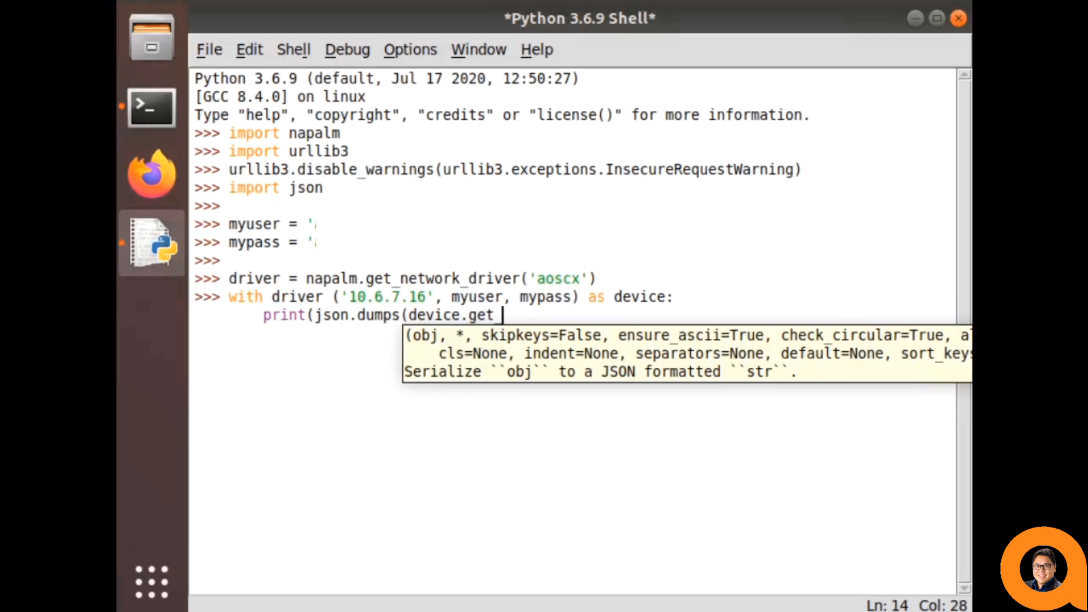
text(facts(), sort)
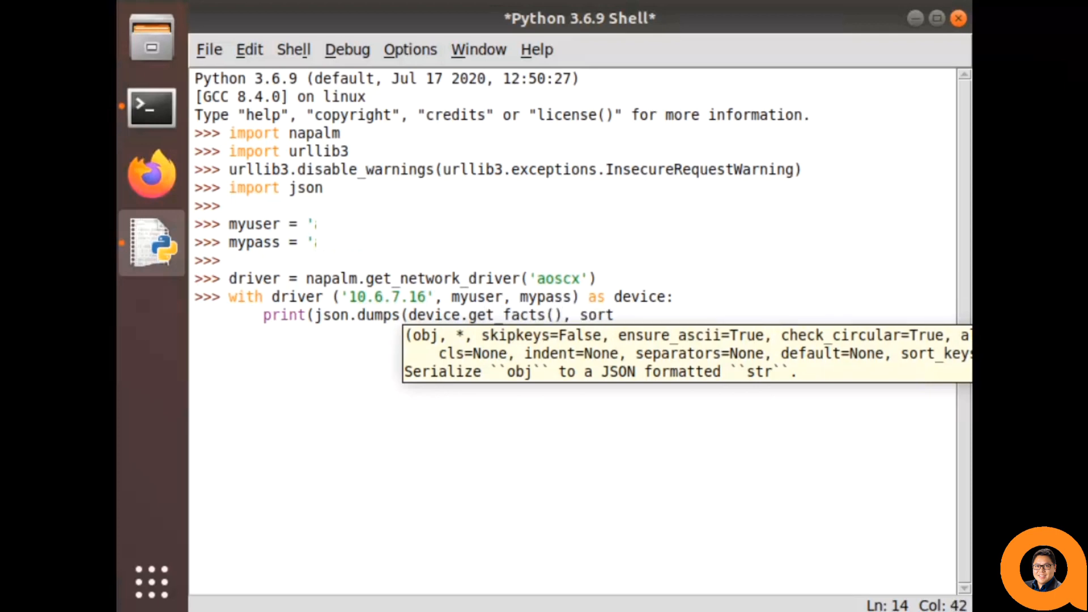
text(_keys=tru)
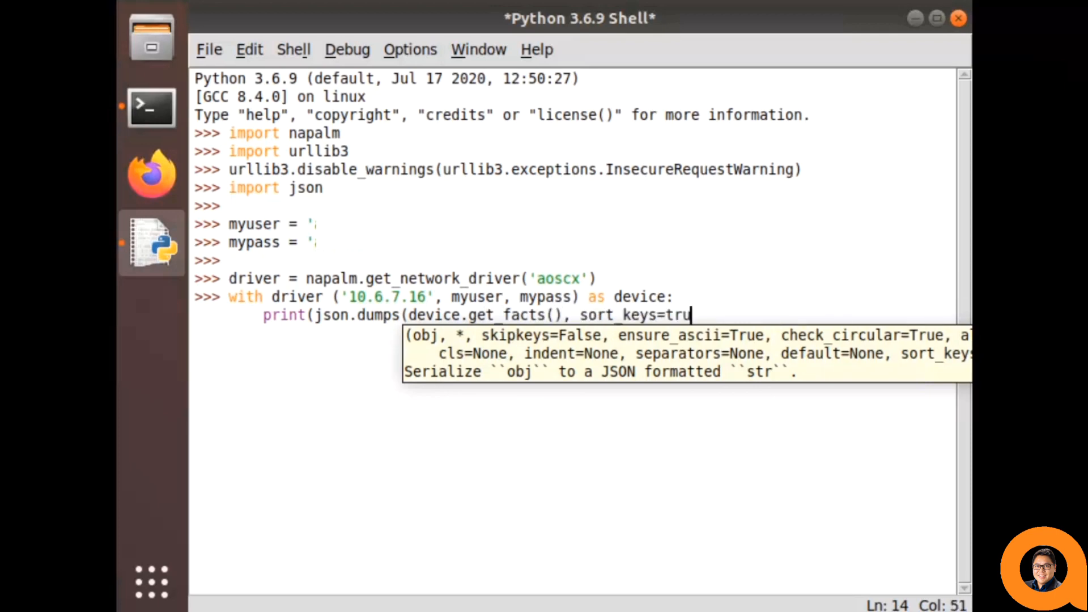
text(e)
text(print()
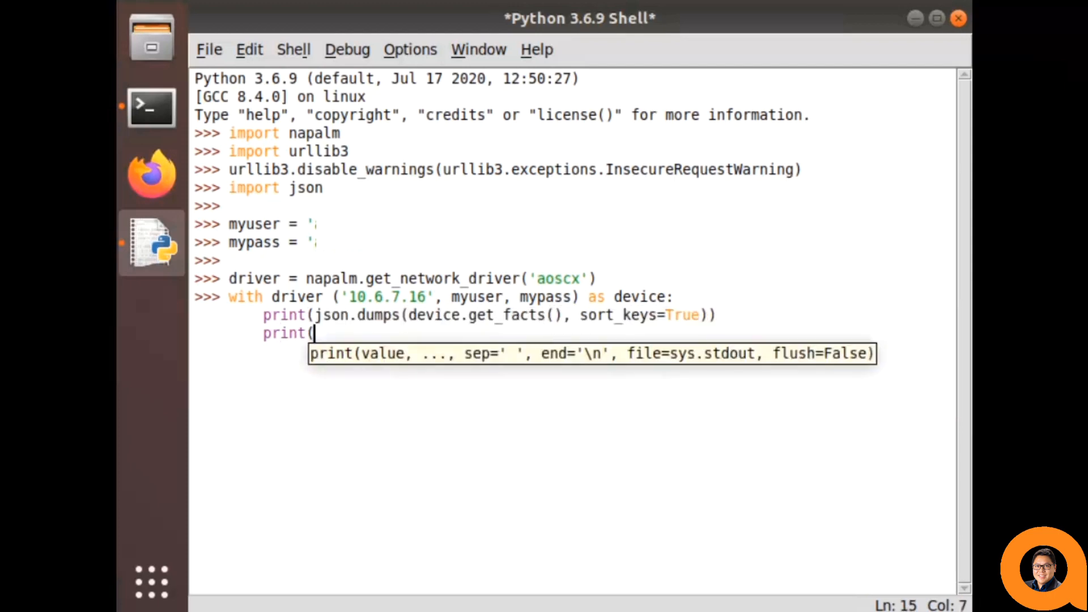
text(json.dumps()
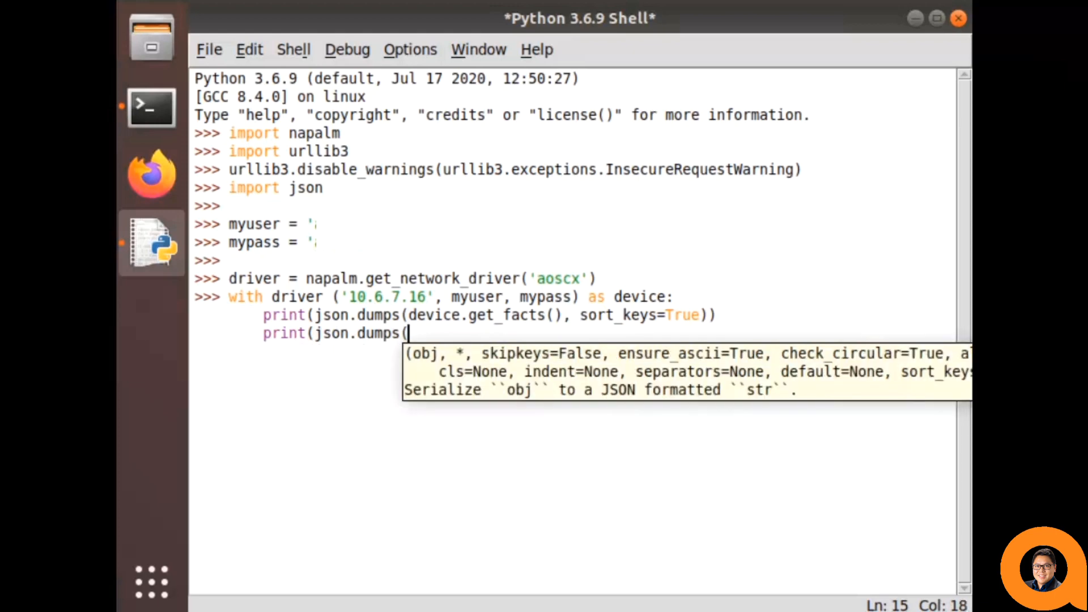
text(get_lldp)
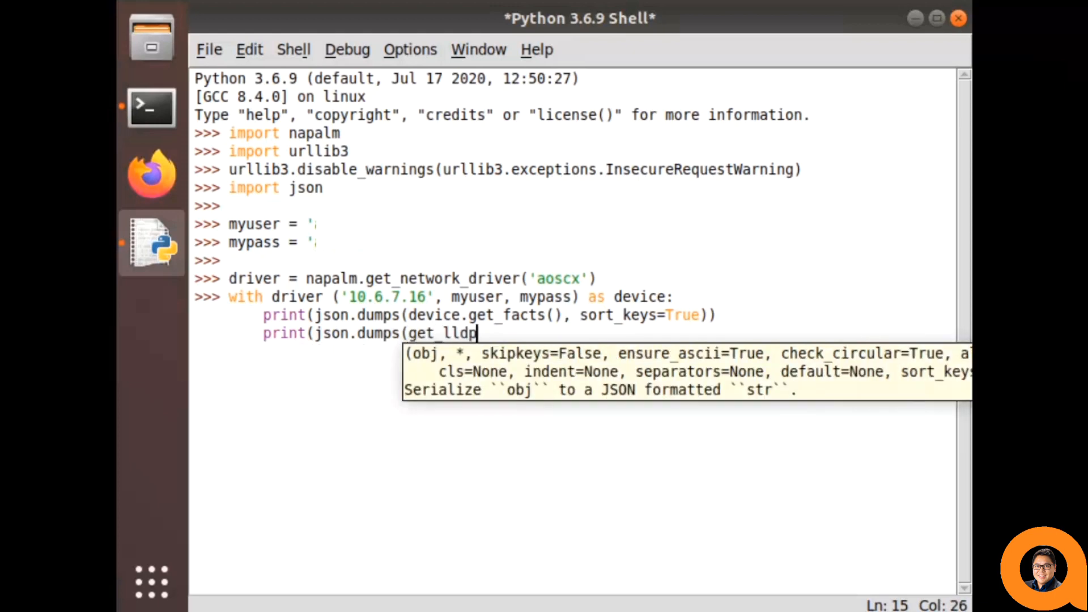
text(_neighbors()
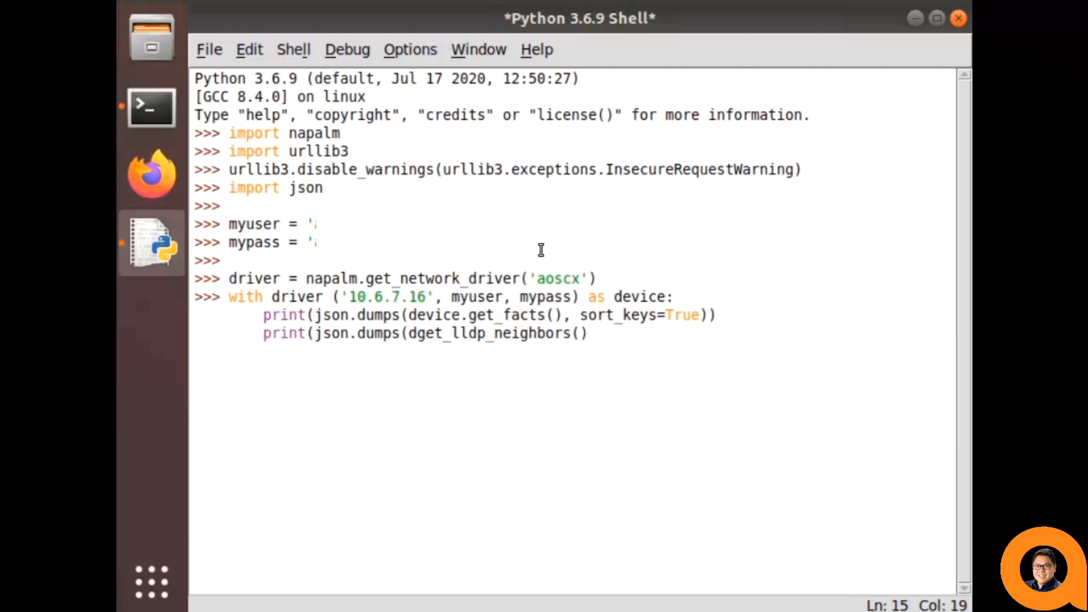
text(device.get_lldp_neighbors(), sort_)
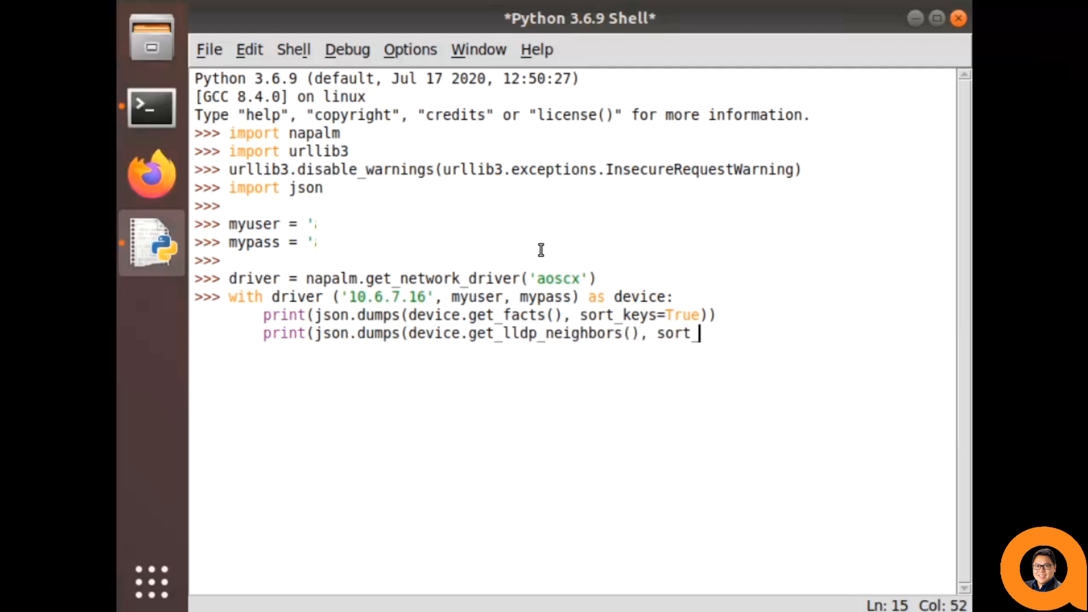
text(keys=True)))
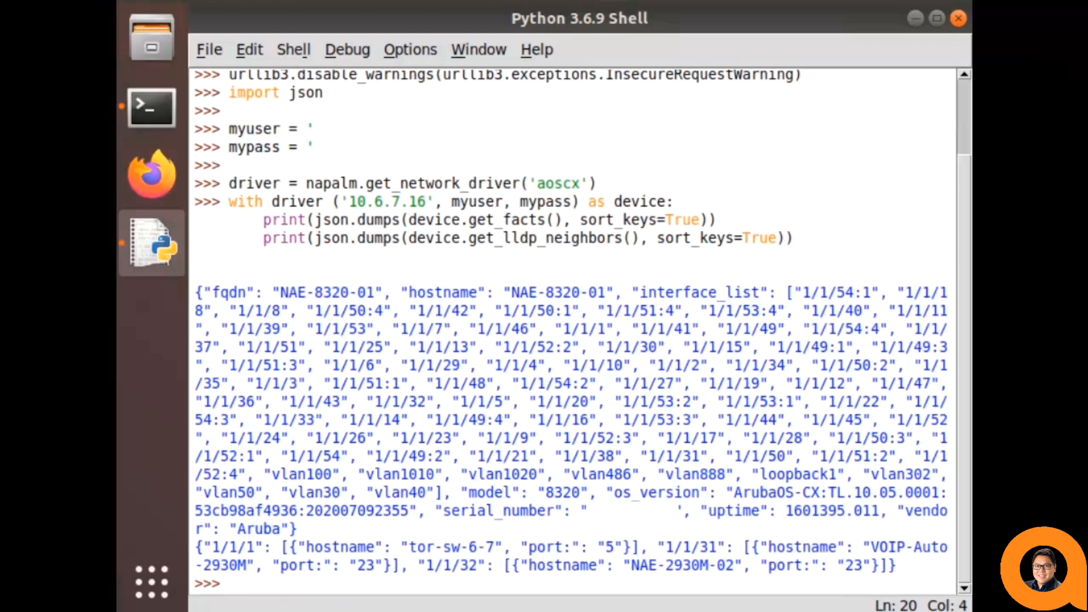
- Recall the earlier driver line and change it to an 'eos' driver2
click(349, 183)
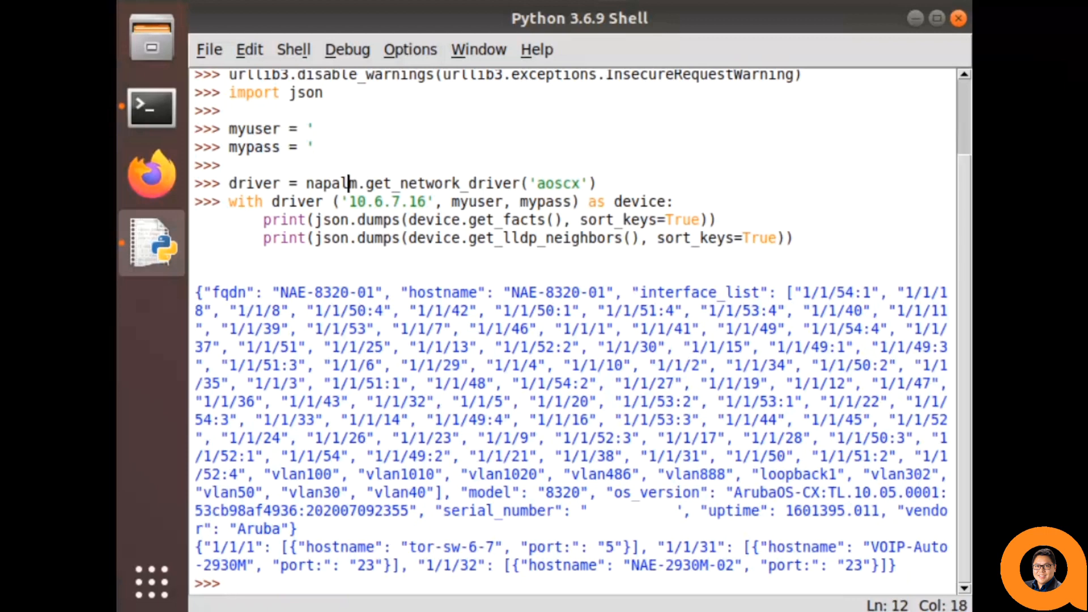
text(driver = napalm.get_network_driver('aoscx'))
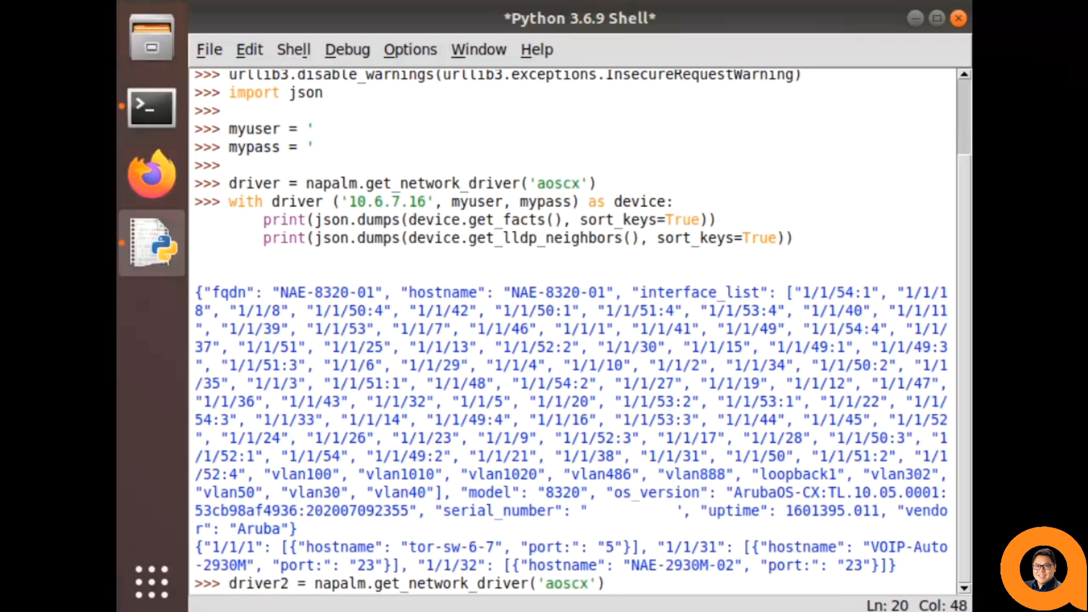
key(BackSpace)
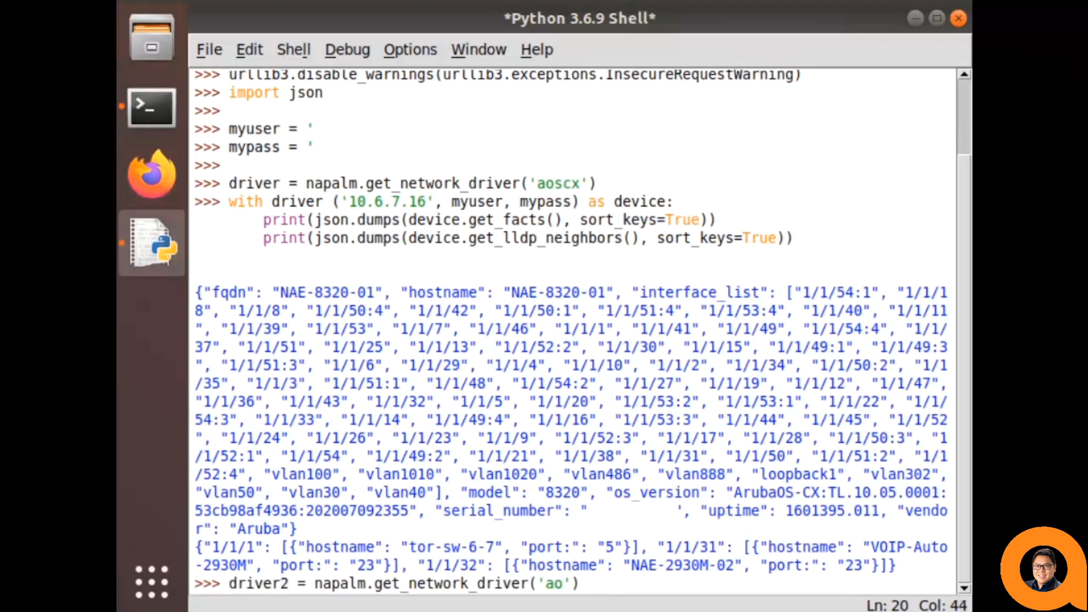
text(eos)
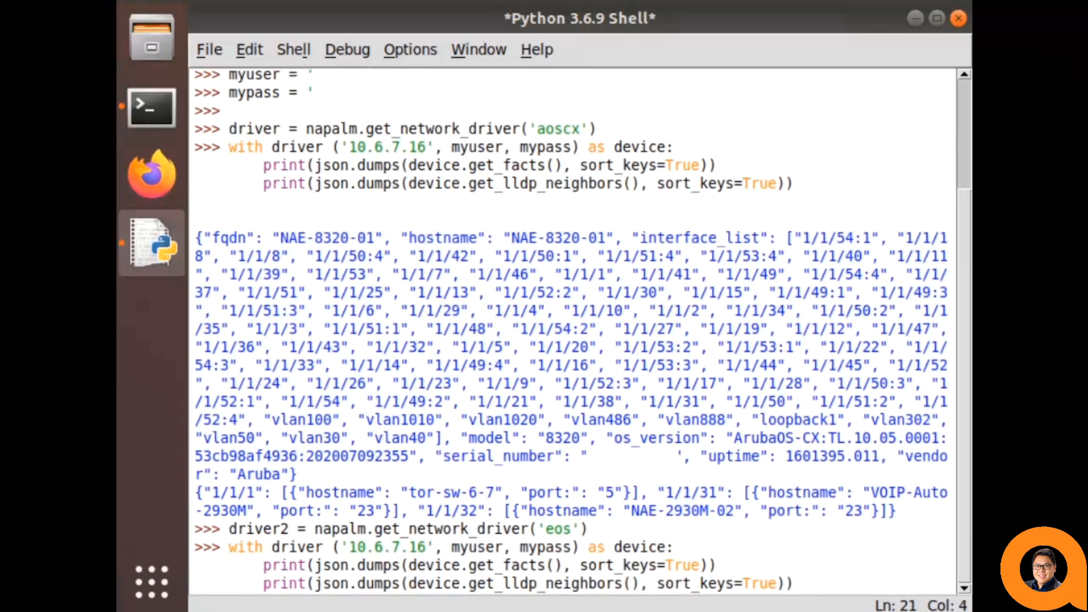
- Edit the recalled with-block to driver2 at 10.6.7.30, printing sorted LLDP neighbors JSON
click(330, 547)
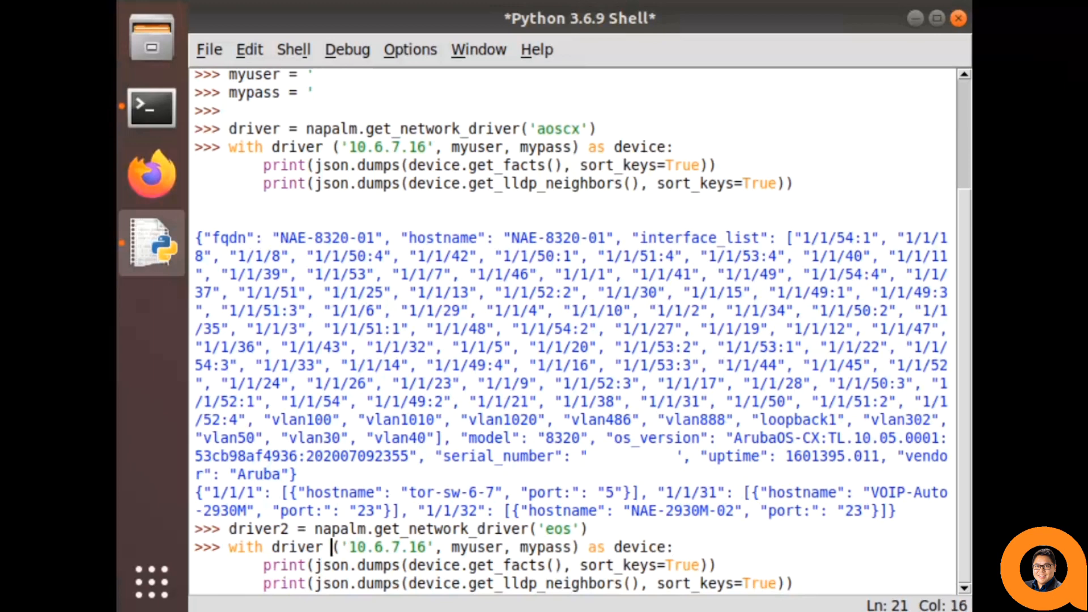
key(BackSpace)
text(2)
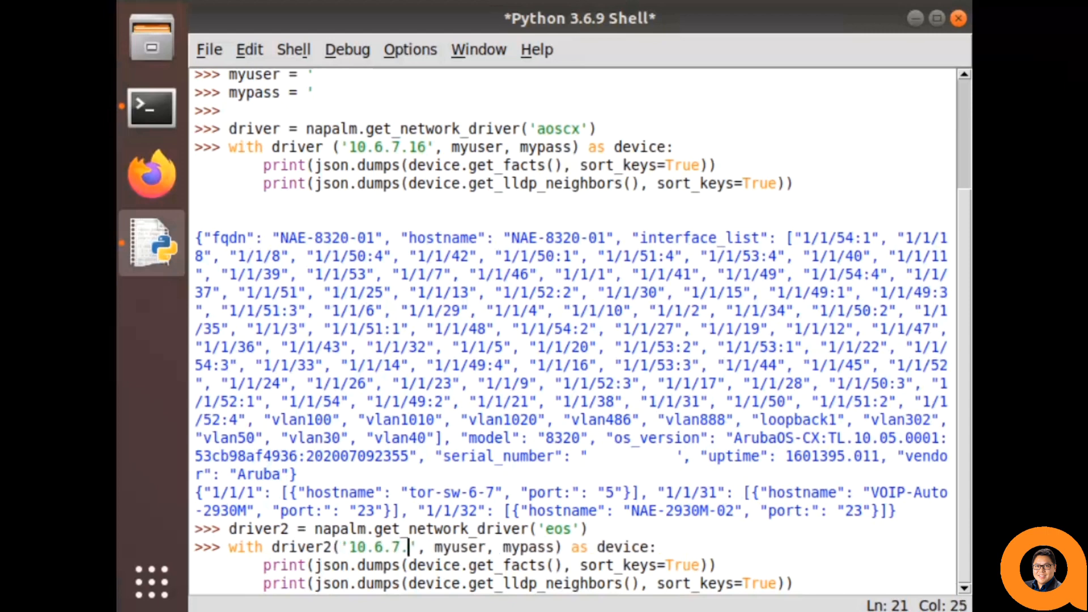
text(30)
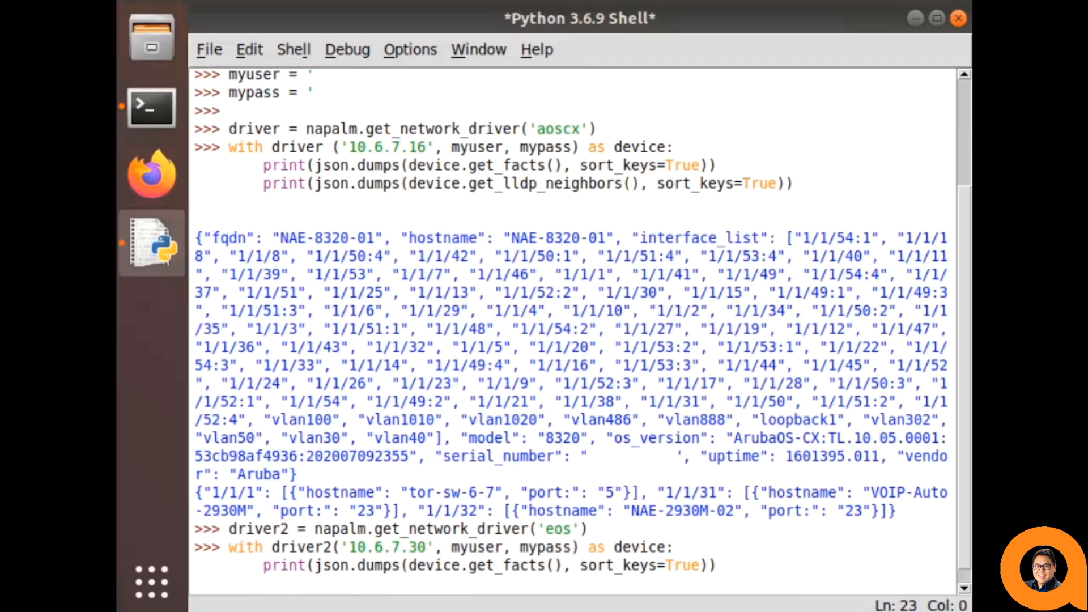
text(print(json.dumps(device.get_lldp_neighbors(), sort_keys=True)))
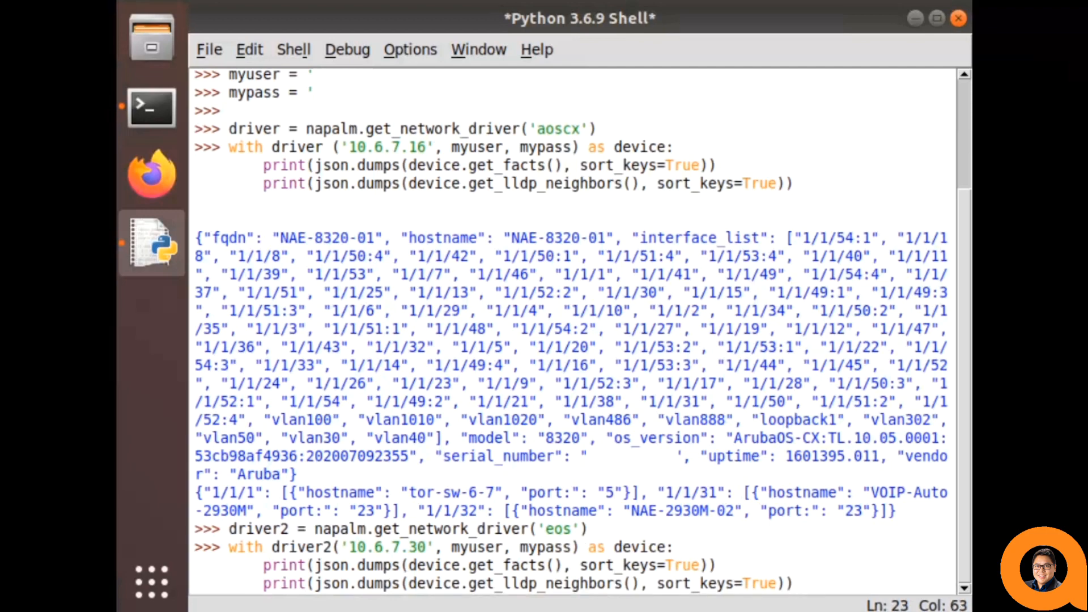
- Scroll down through the IDLE shell output
scroll(down, 3)
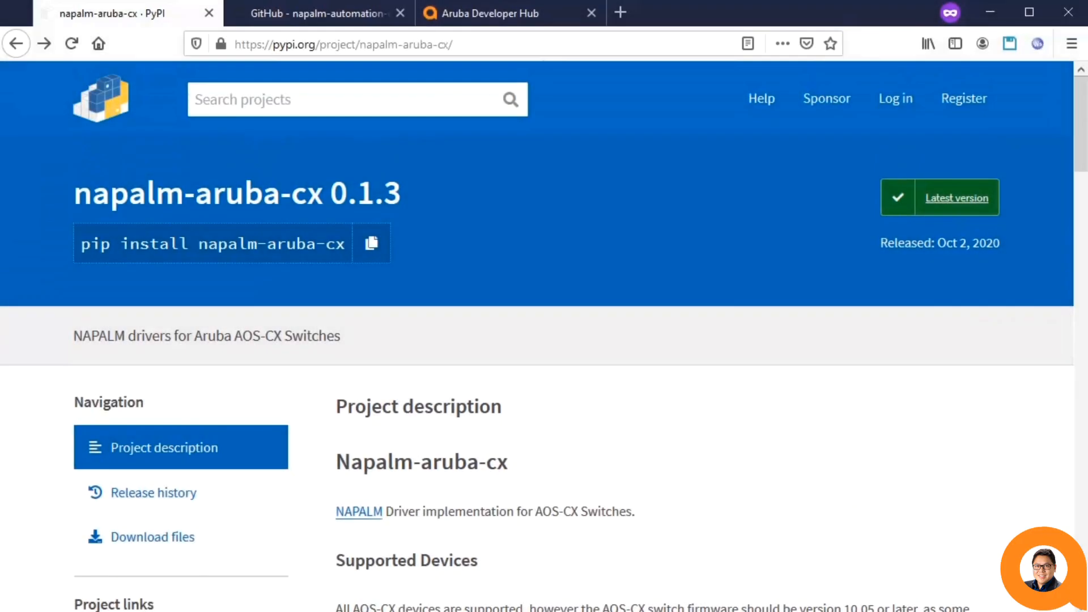
- Read the PyPI page, then browse the napalm-aruba-cx GitHub repository README
scroll(down, 3)
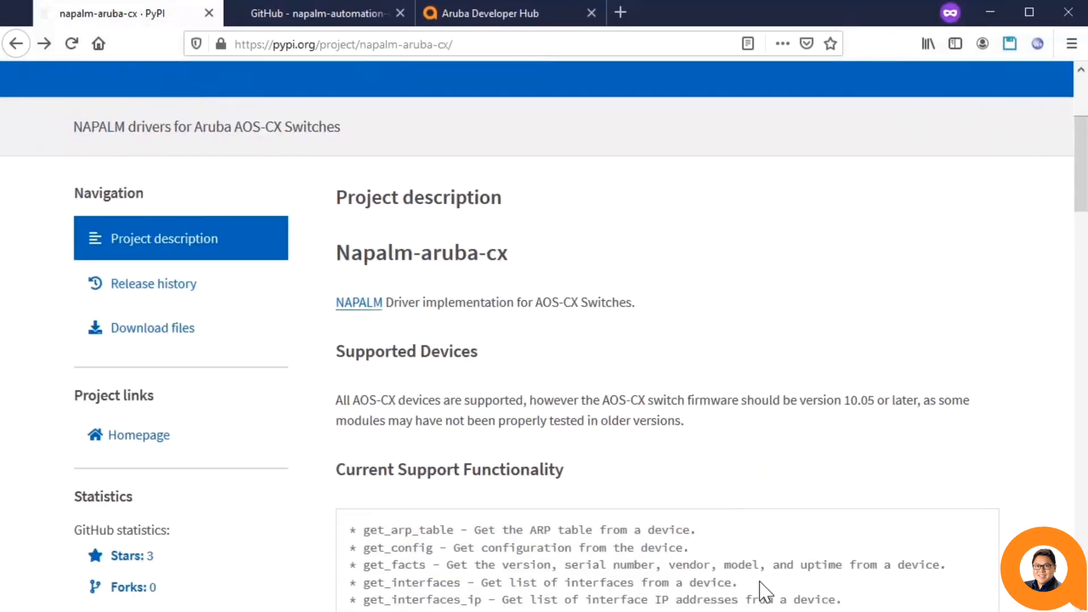
scroll(down, 3)
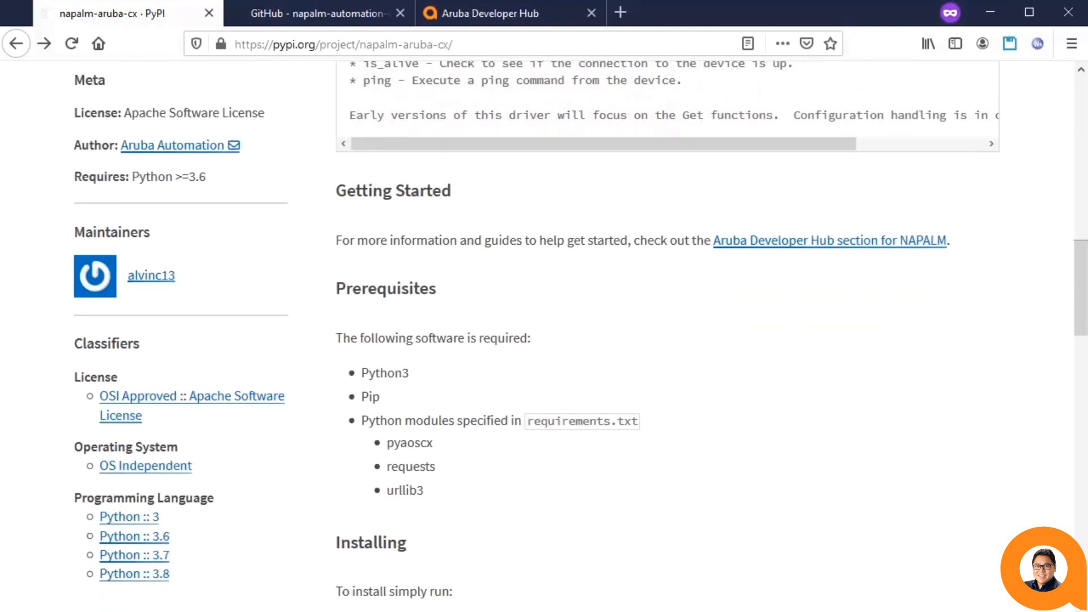
click(315, 13)
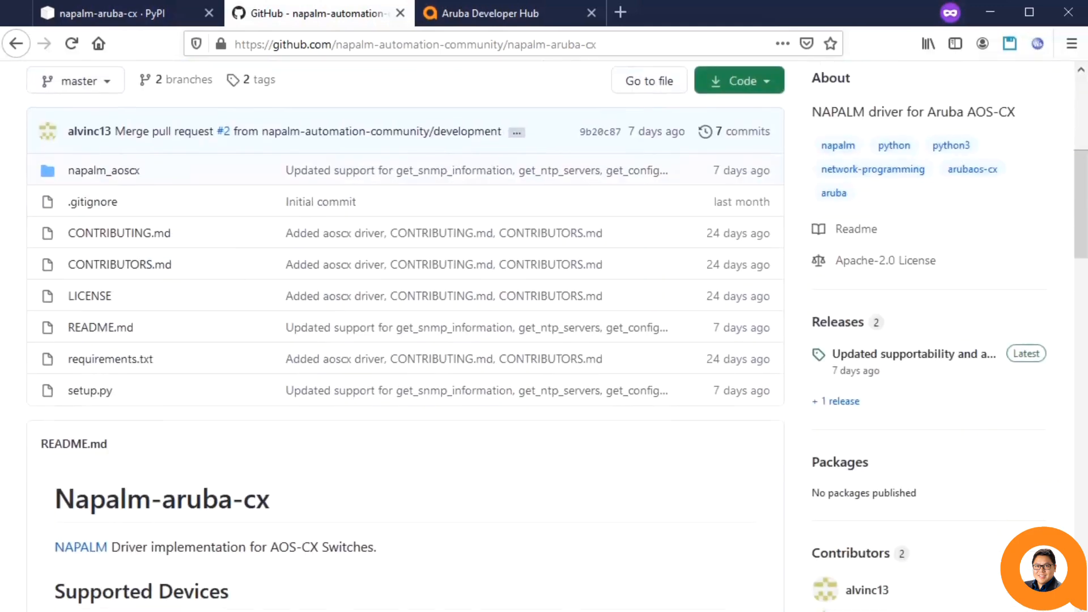
scroll(down, 3)
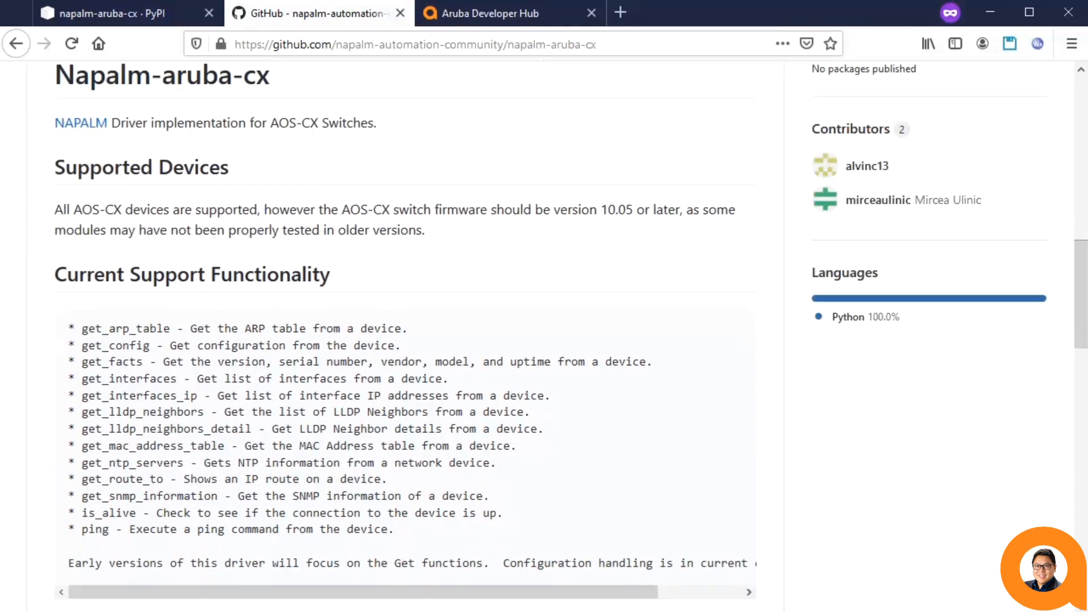
scroll(down, 3)
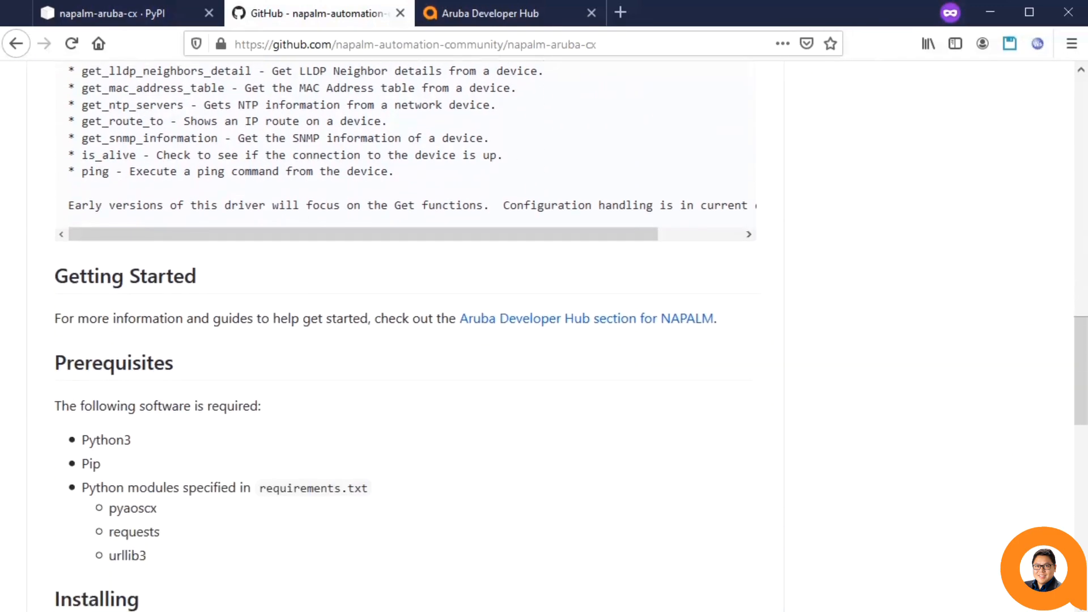
scroll(up, 3)
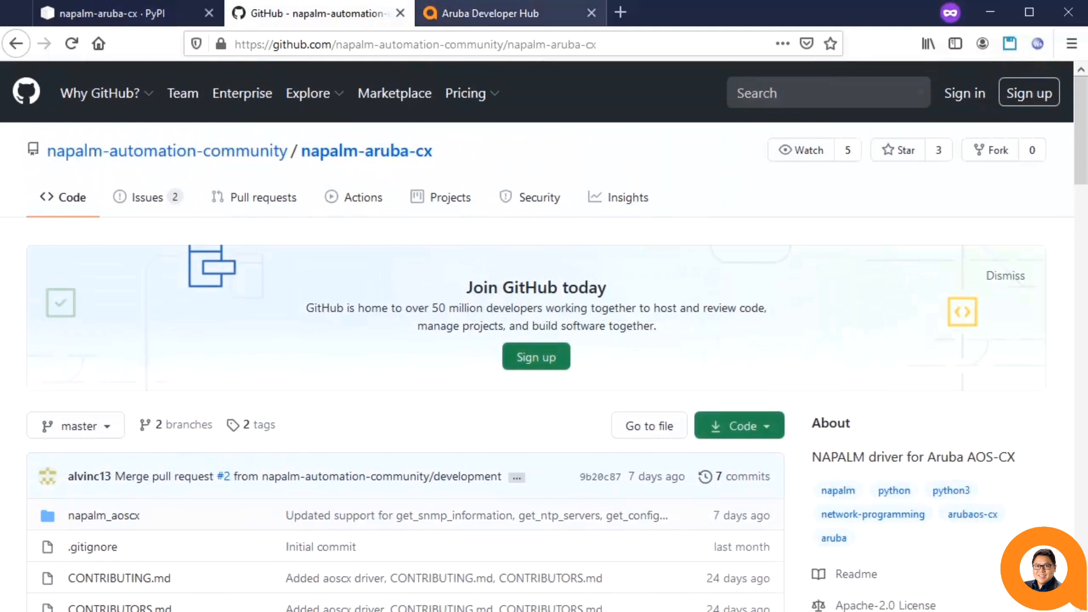
- Open the AOS-CX docs on Aruba Developer Hub and browse to Example Workflows and Use Cases
click(510, 14)
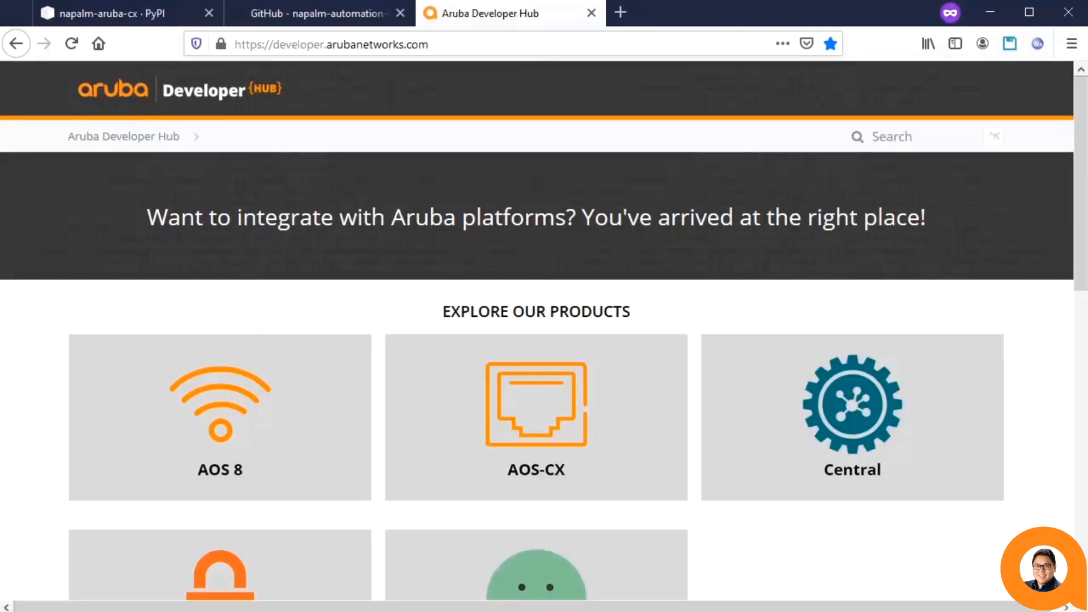
scroll(down, 3)
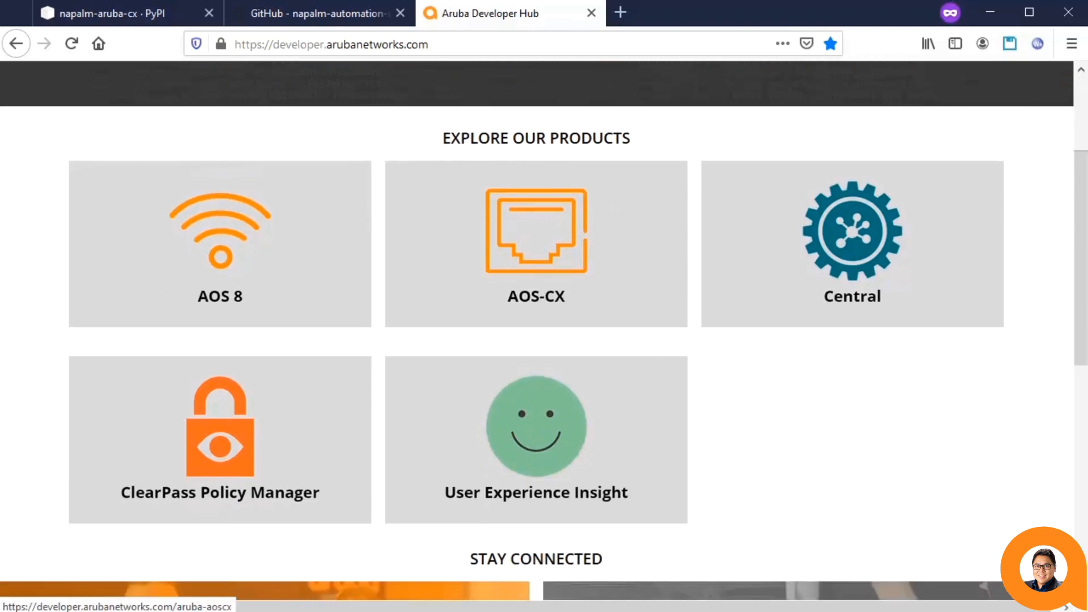
click(535, 244)
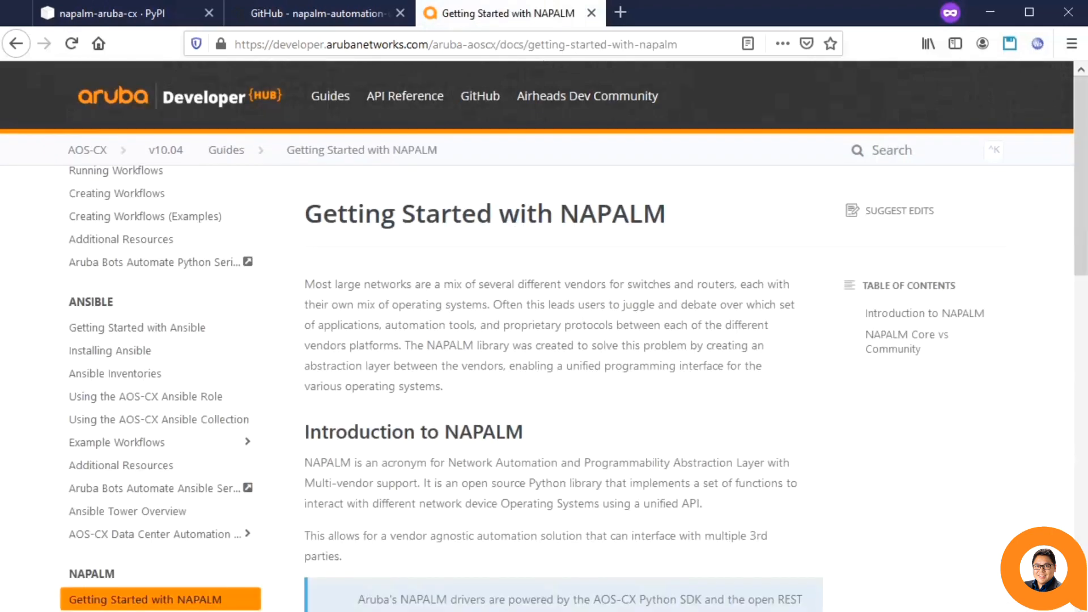
scroll(down, 3)
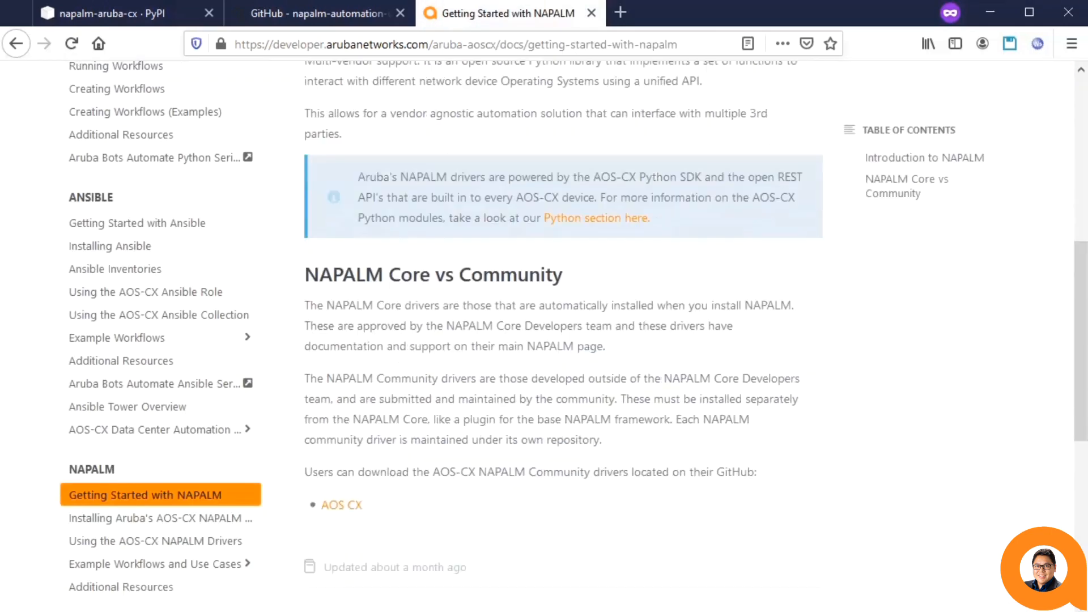
scroll(down, 3)
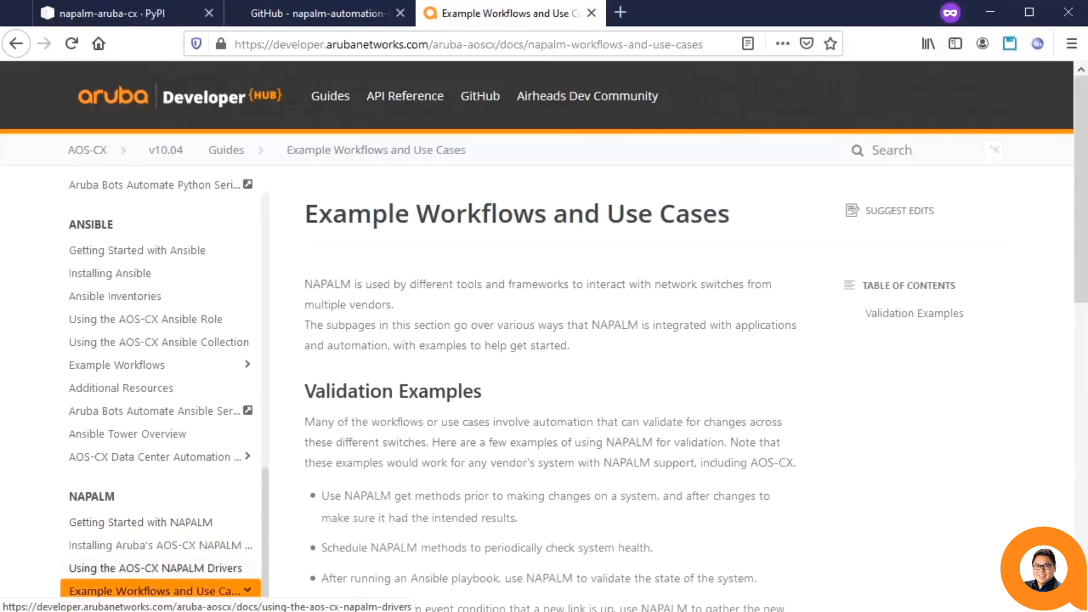
scroll(down, 3)
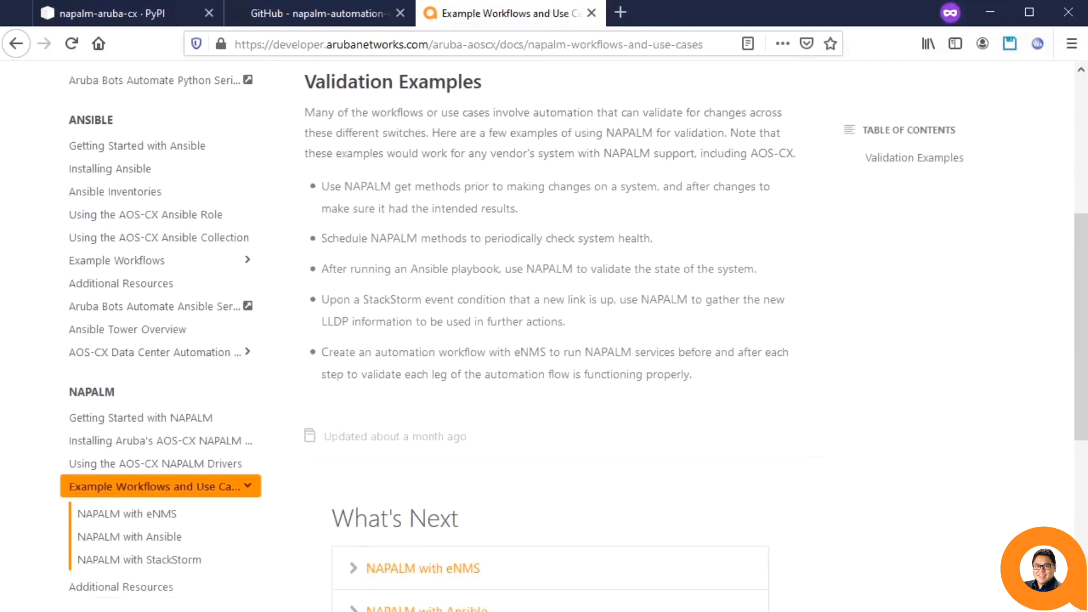
scroll(down, 3)
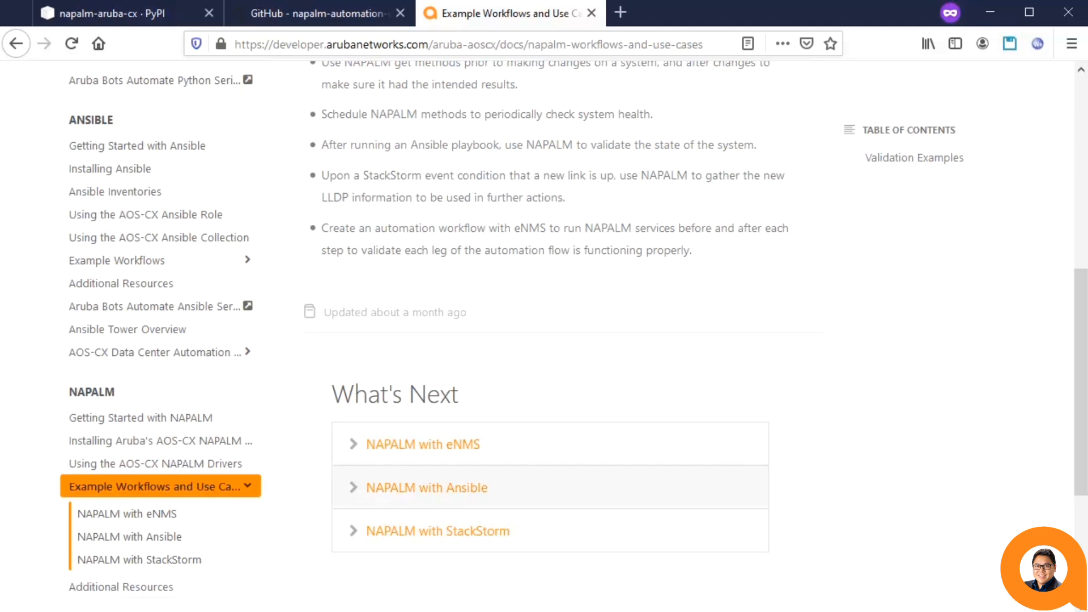